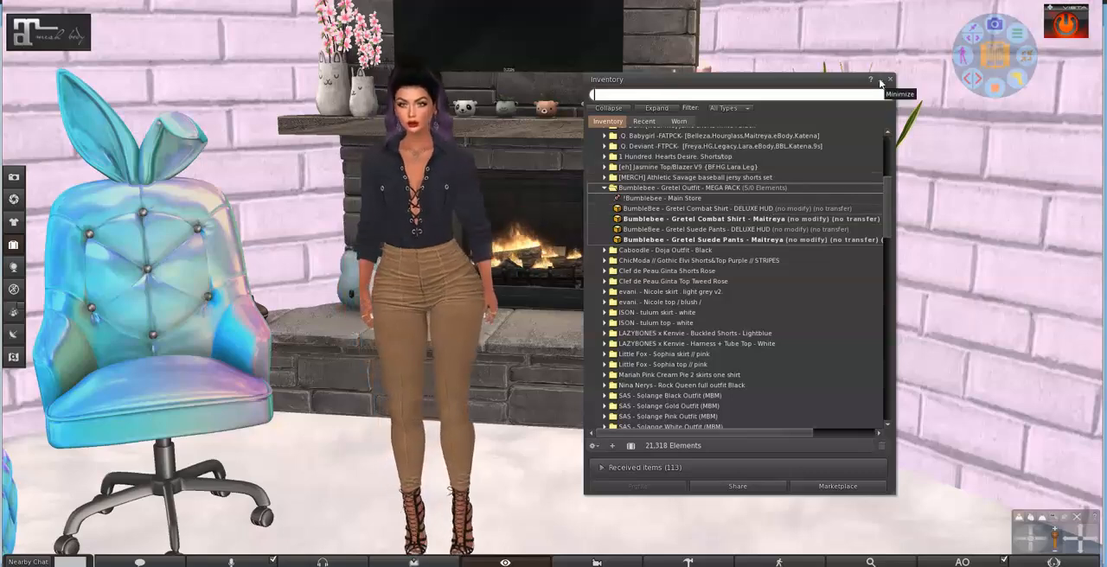
Close the inventory, rez a wardrobe pose stand from the HUD and choose its set
click(889, 79)
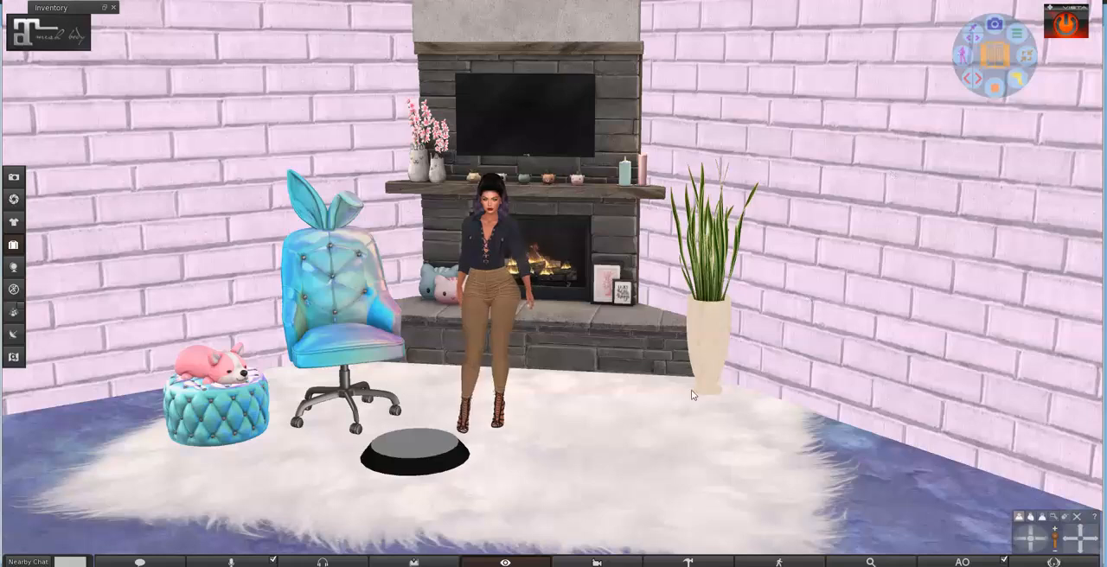
click(413, 454)
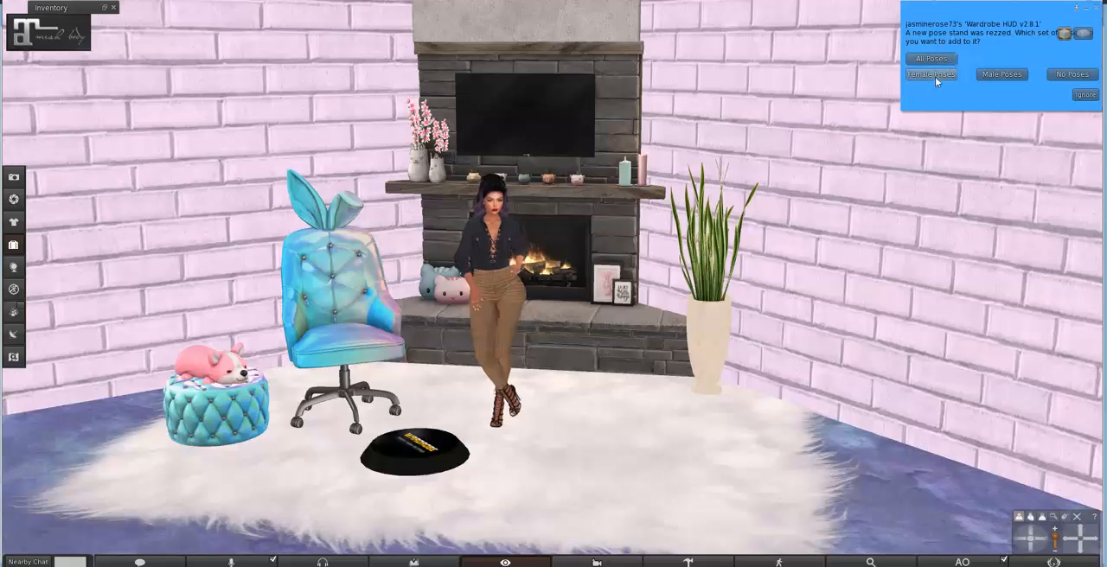
click(931, 75)
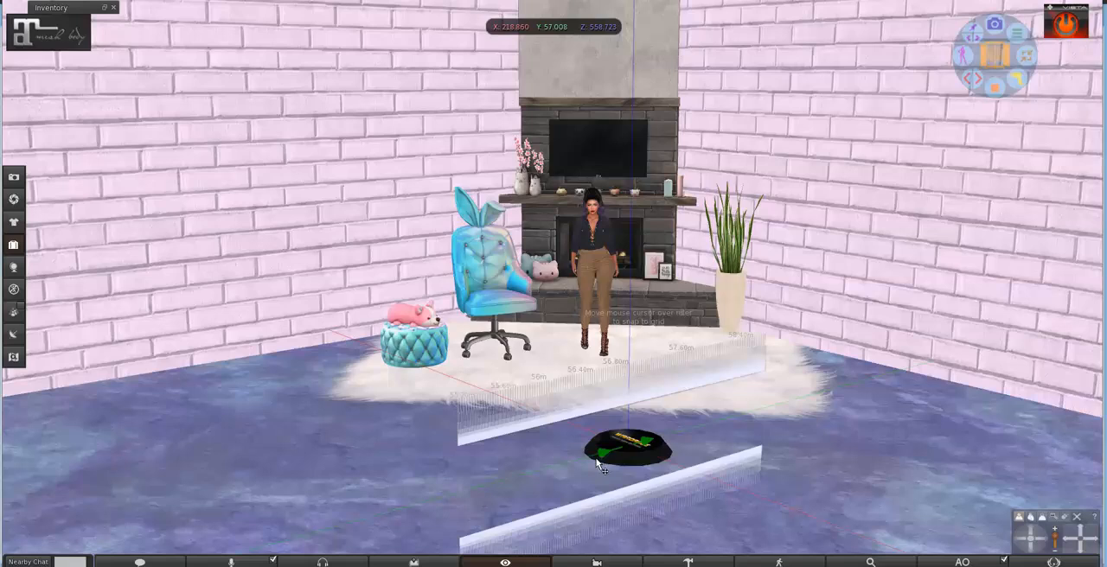
Place the pose stand on the open floor in front of the rug
click(621, 447)
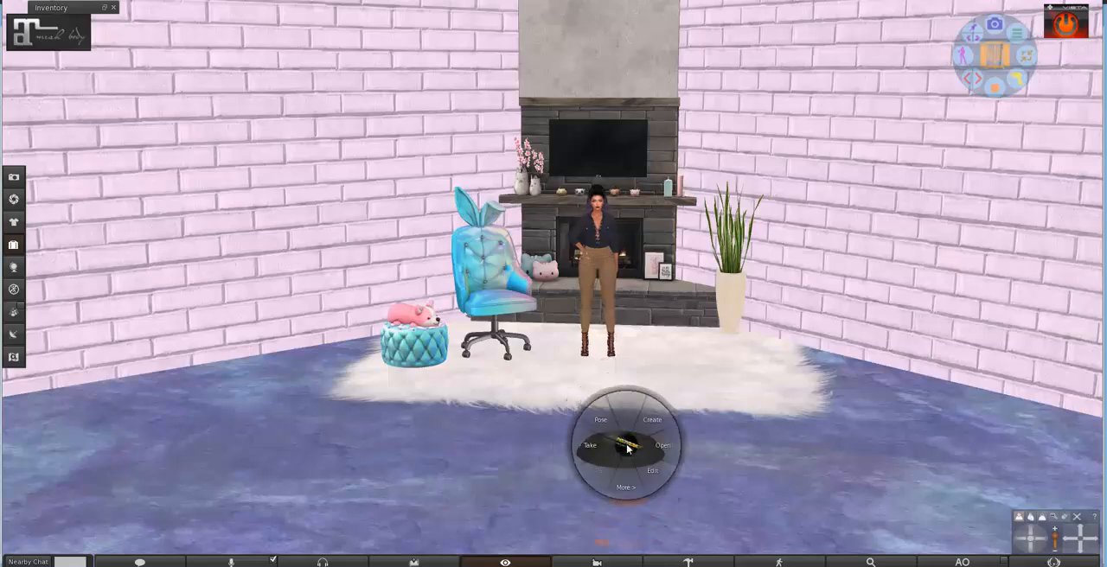
Sit the avatar on the pose stand and accept the snapshot lighting adjustment
click(588, 444)
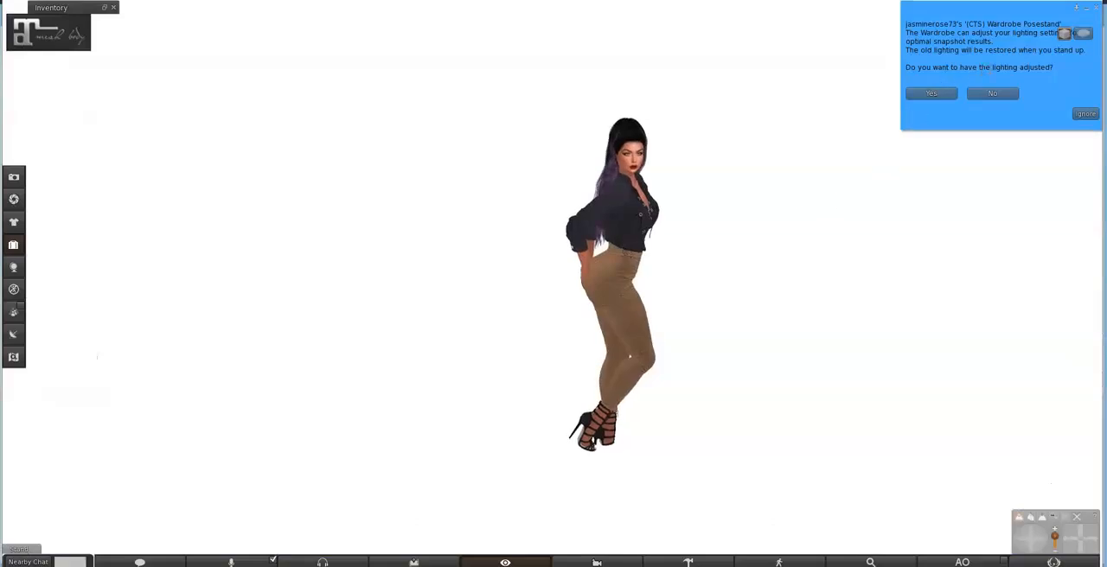
mouse_move(633, 131)
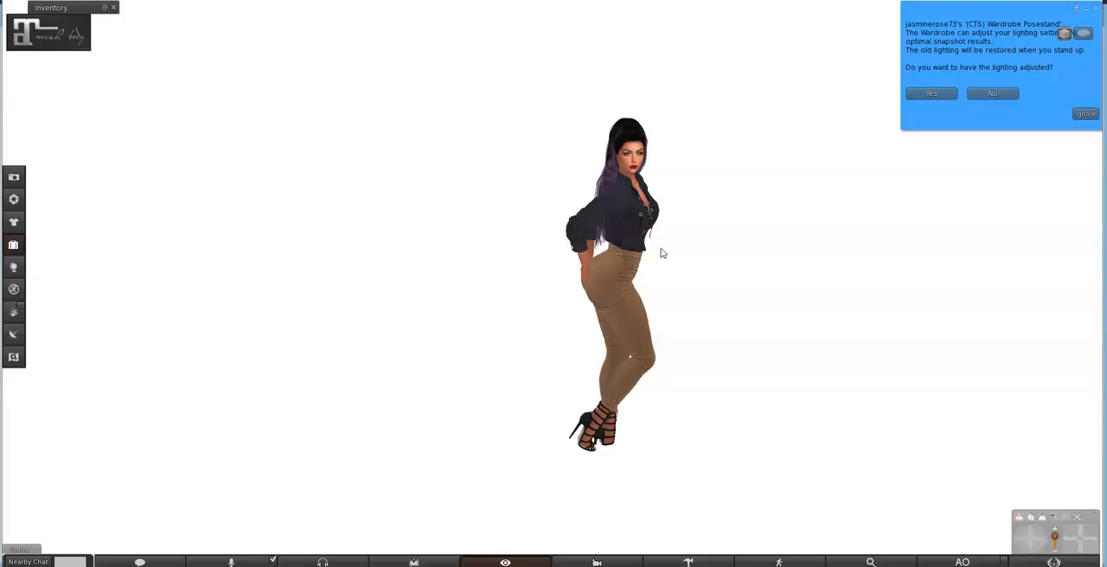
mouse_move(675, 227)
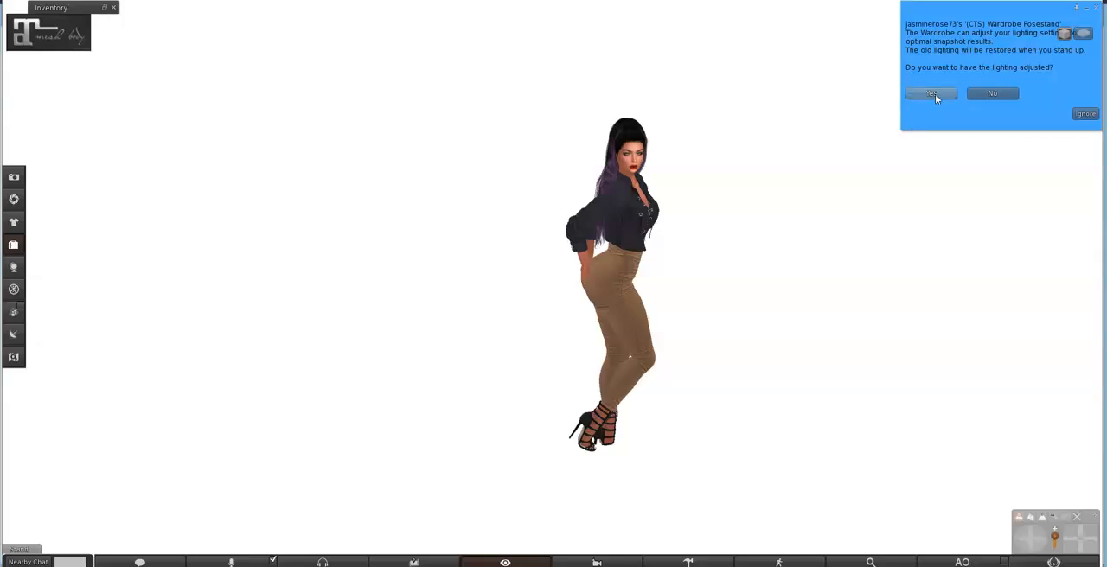
click(931, 94)
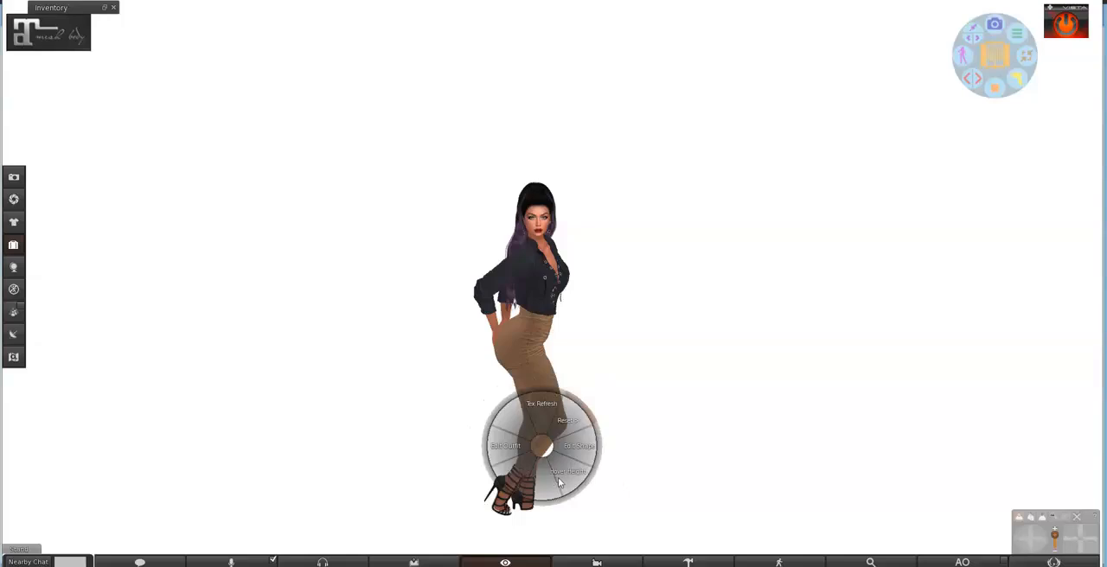
Adjust the avatar's hover height with the slider and close the setting
click(567, 471)
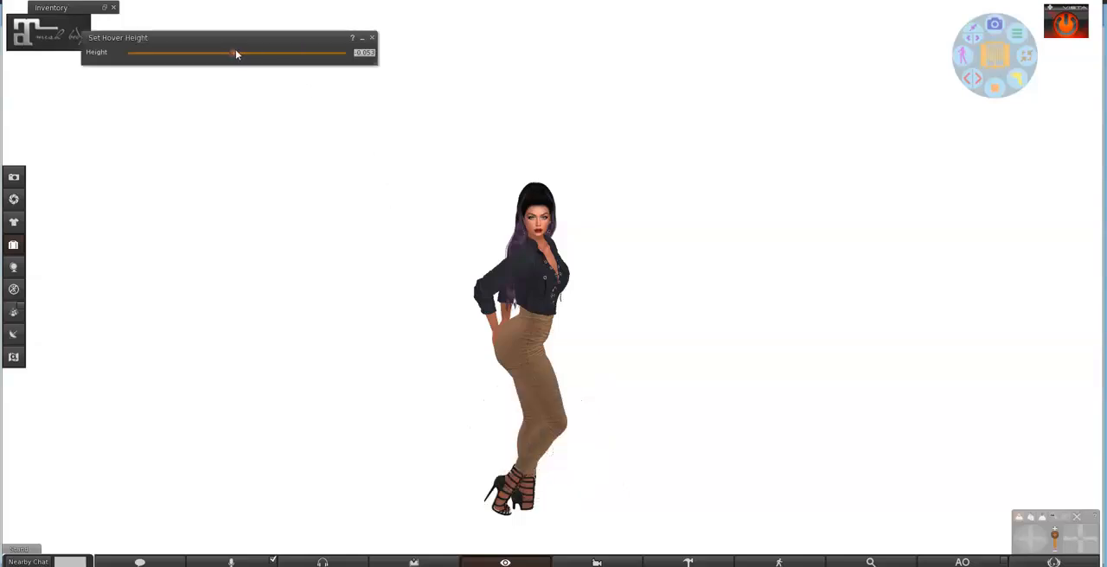
drag(234, 52, 241, 52)
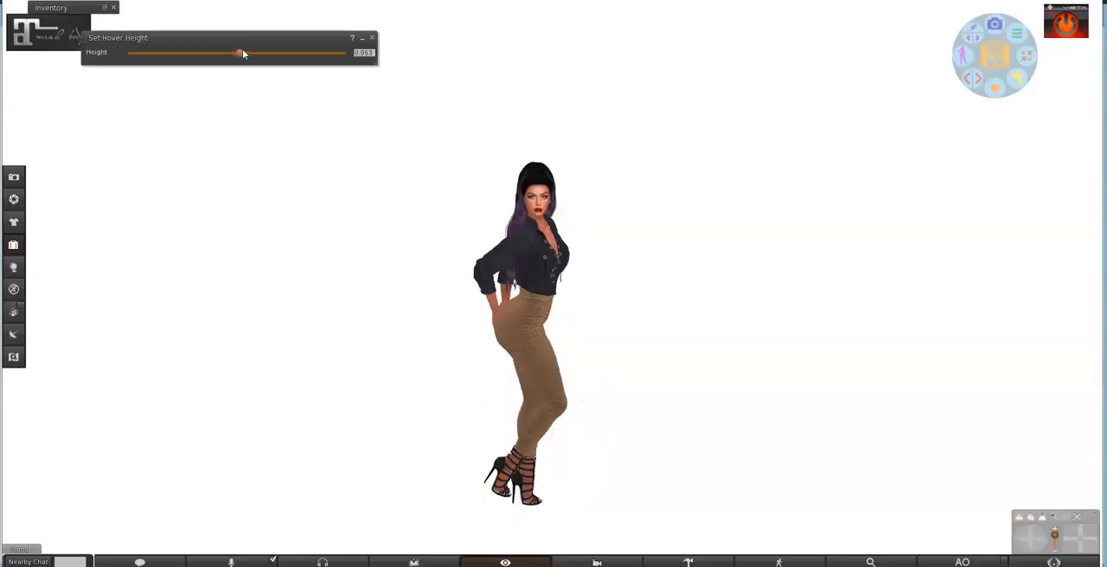
drag(240, 52, 242, 52)
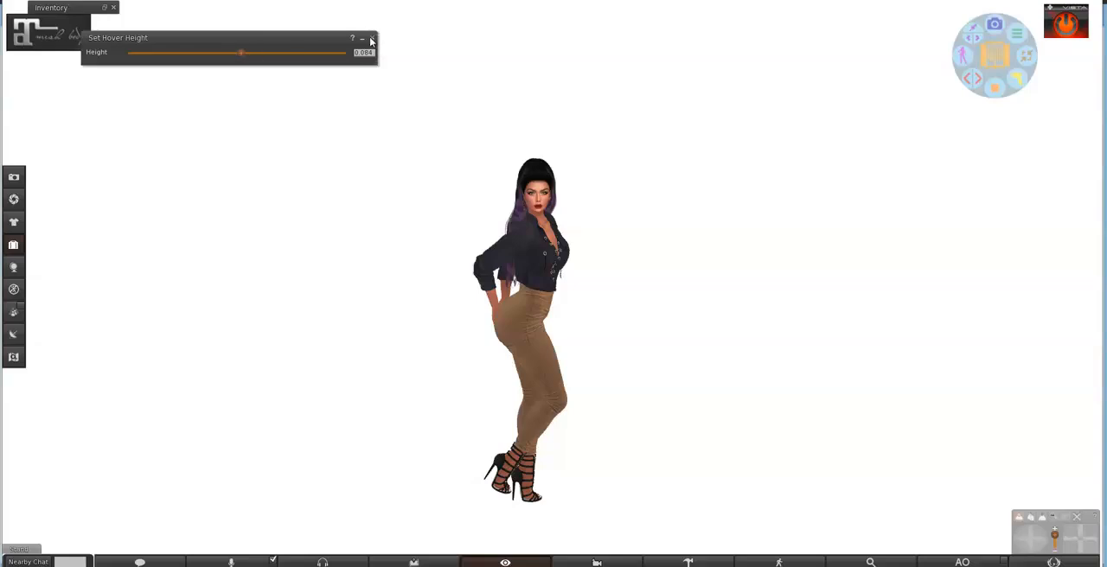
click(361, 38)
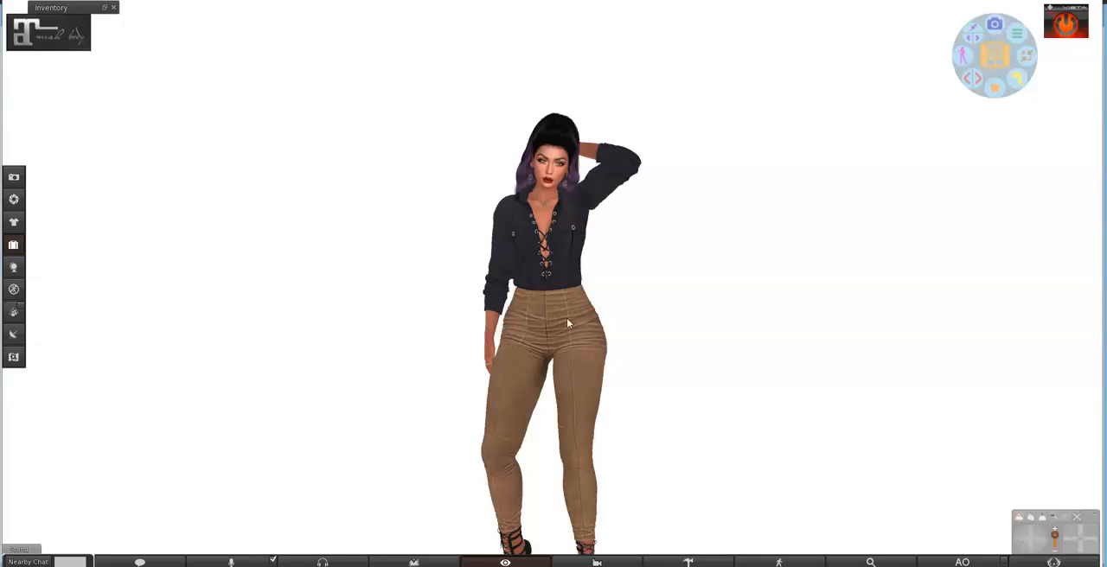
mouse_move(31, 184)
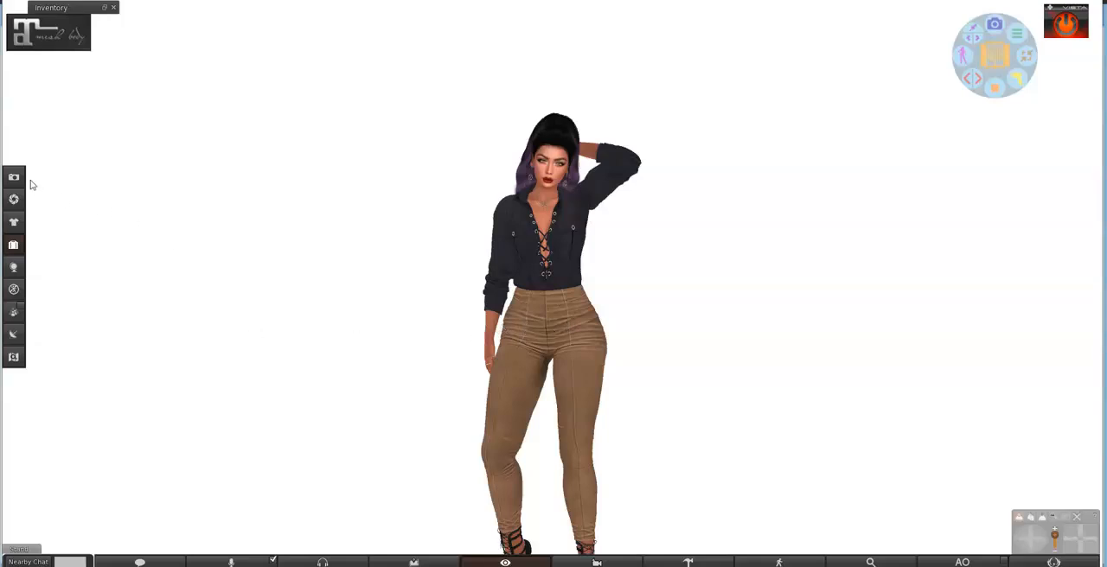
mouse_move(14, 177)
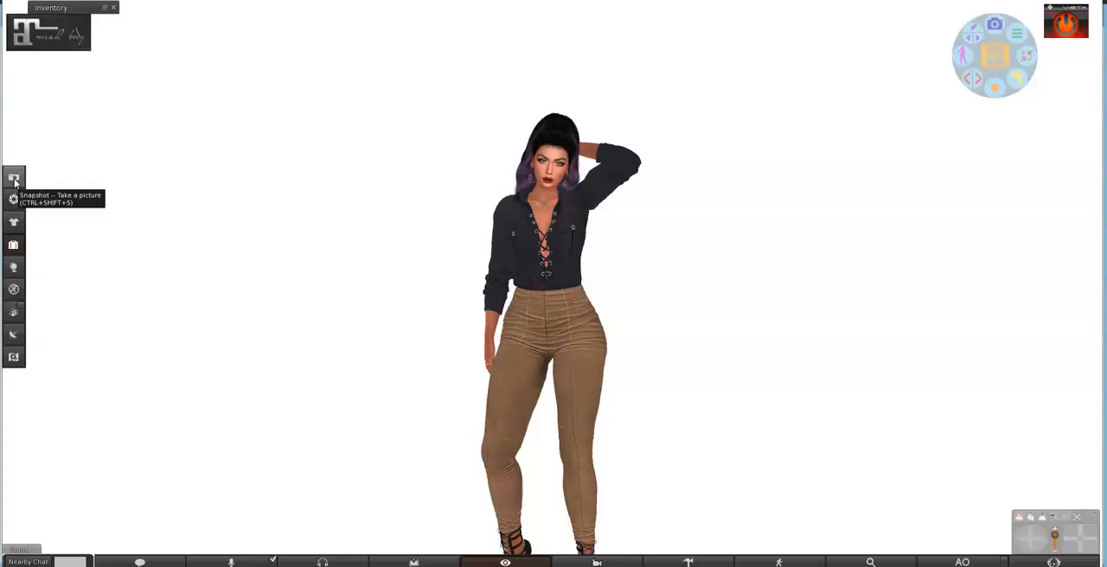
Bring up the Snapshot floater, enlarge its preview and refresh the avatar image
click(14, 177)
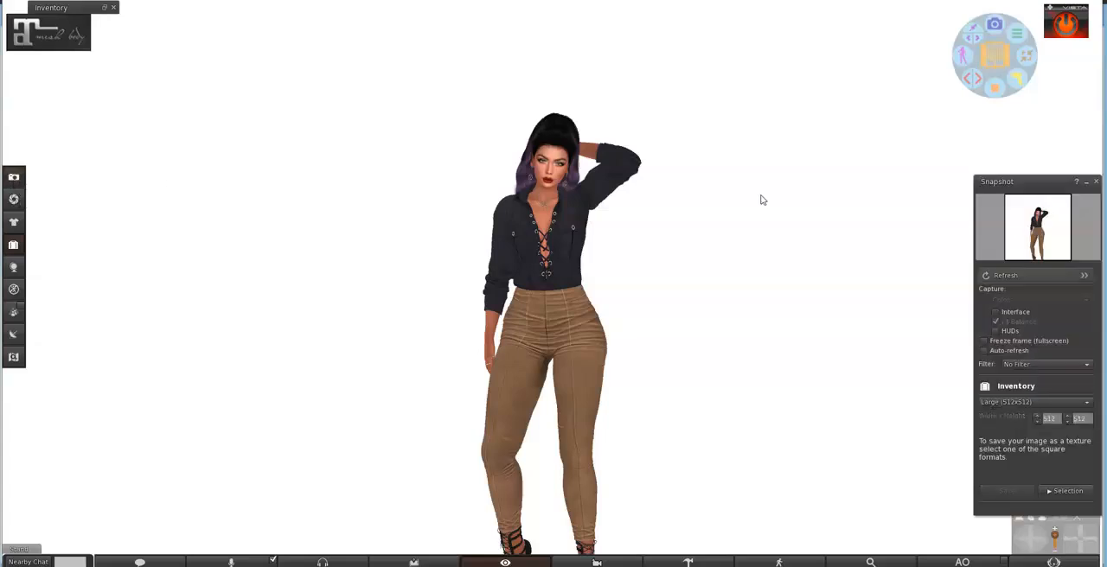
drag(1037, 182, 488, 160)
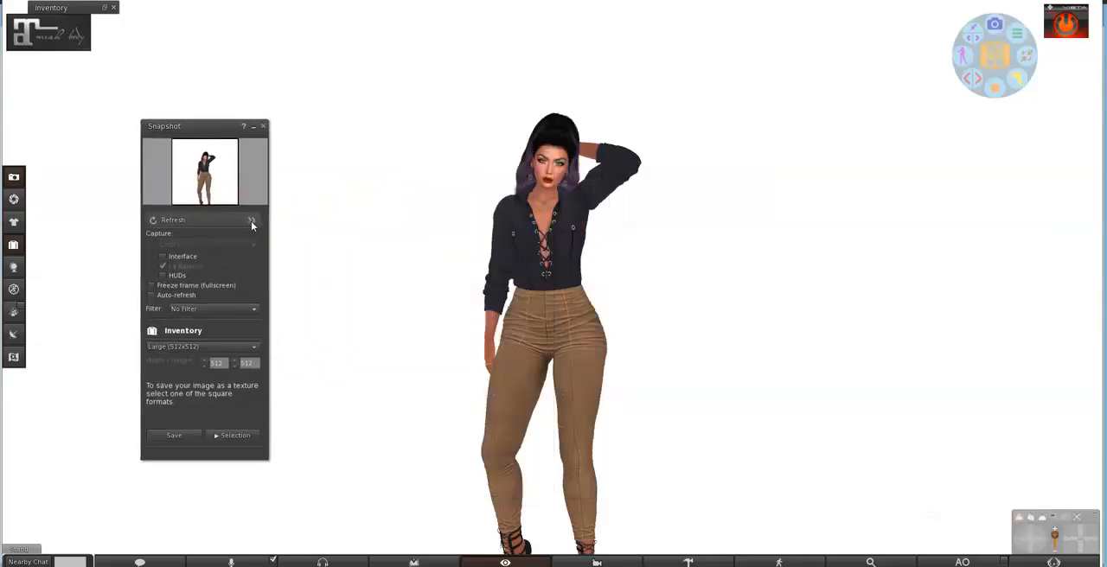
click(253, 220)
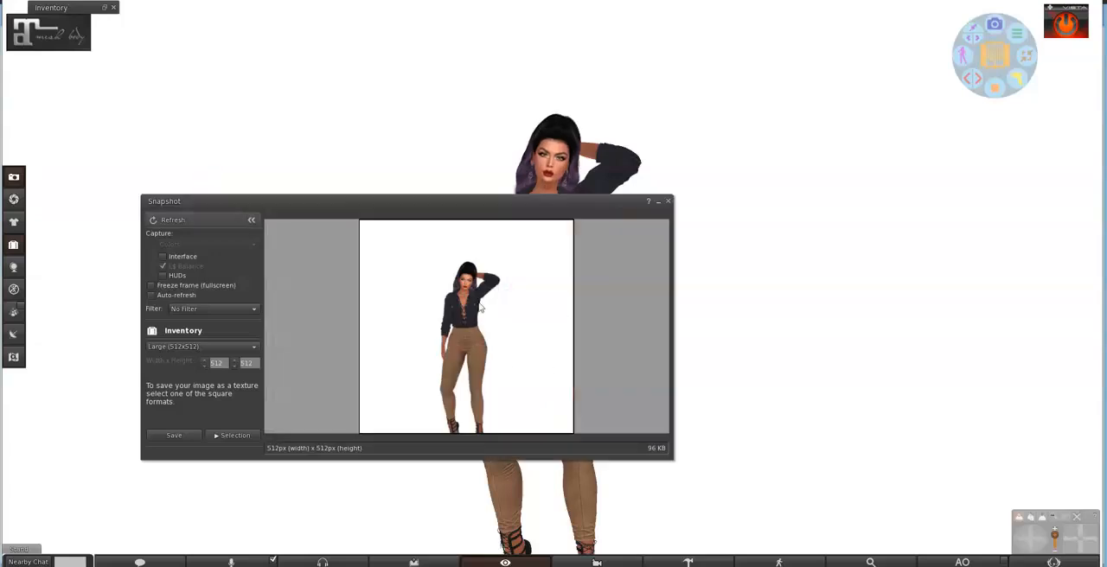
mouse_move(474, 246)
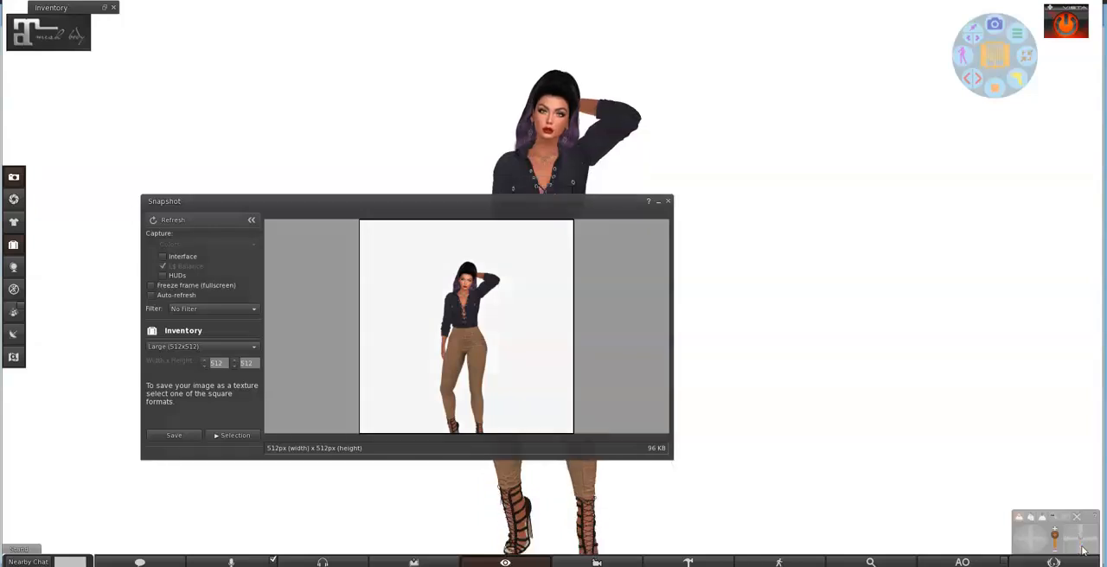
click(173, 219)
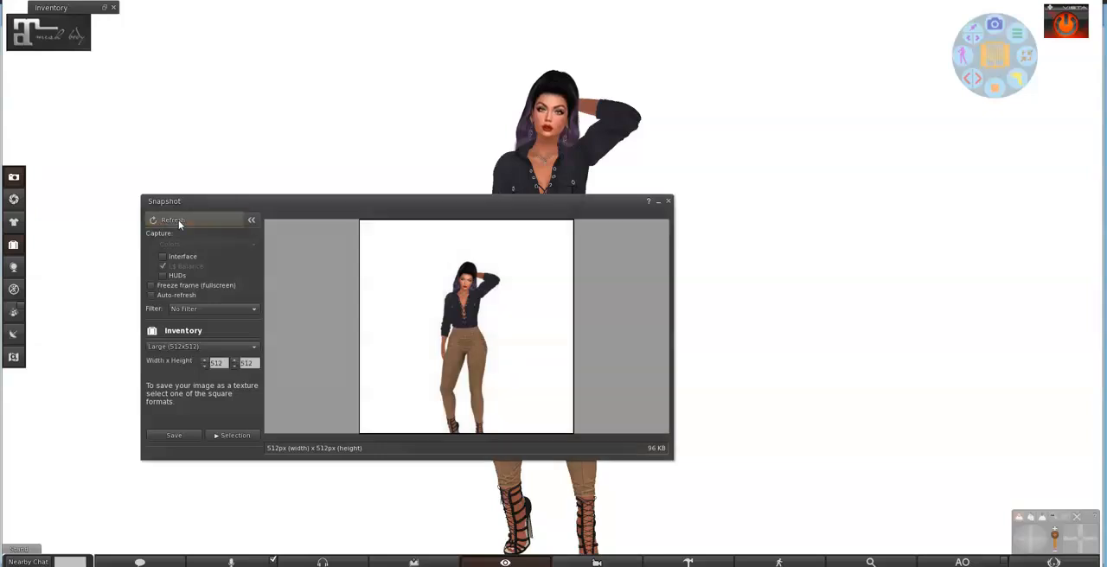
click(169, 220)
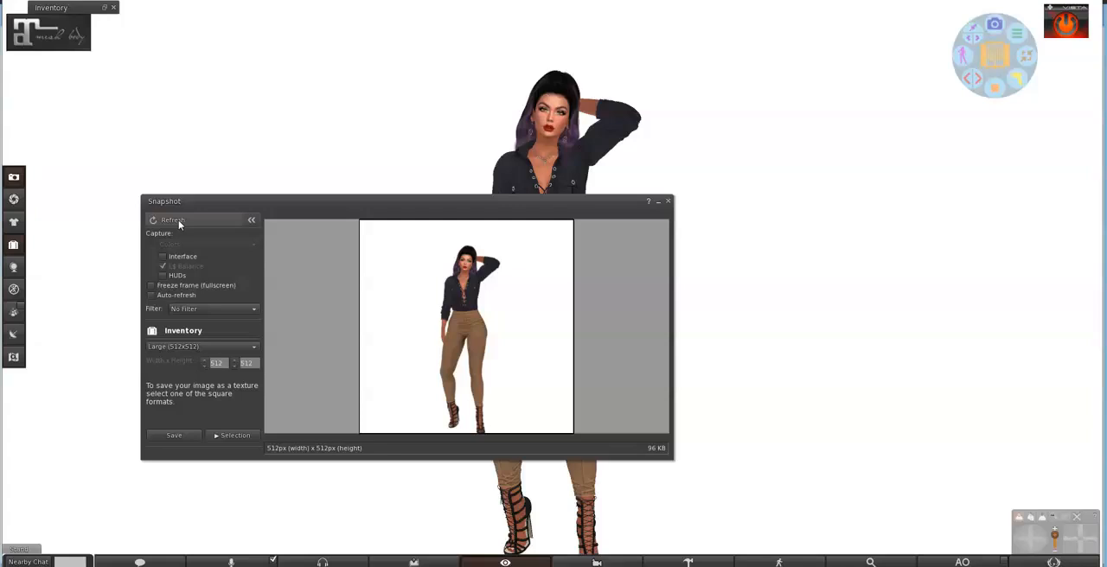
mouse_move(488, 177)
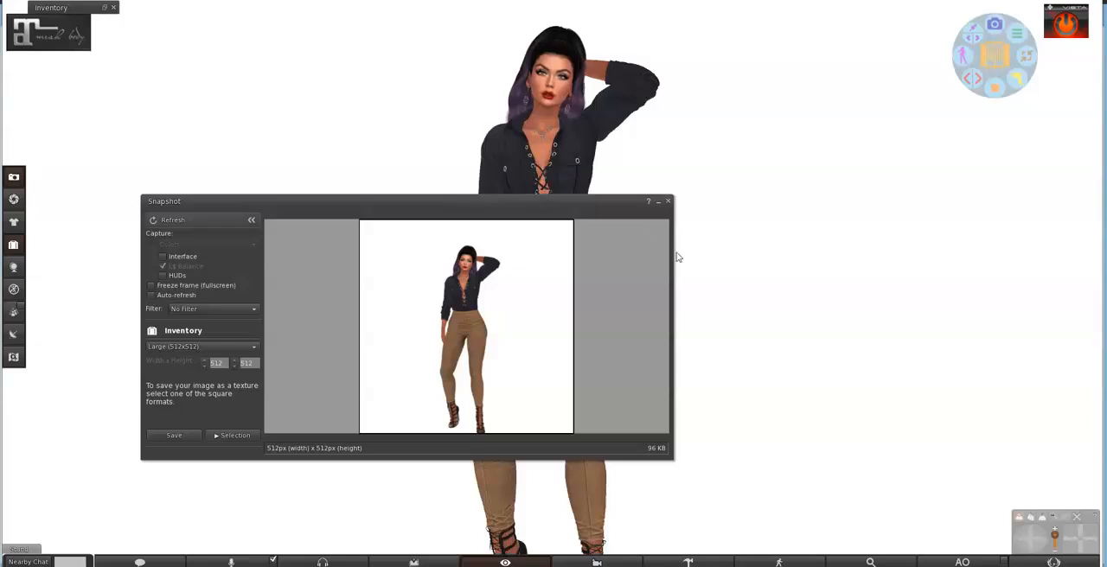
click(169, 220)
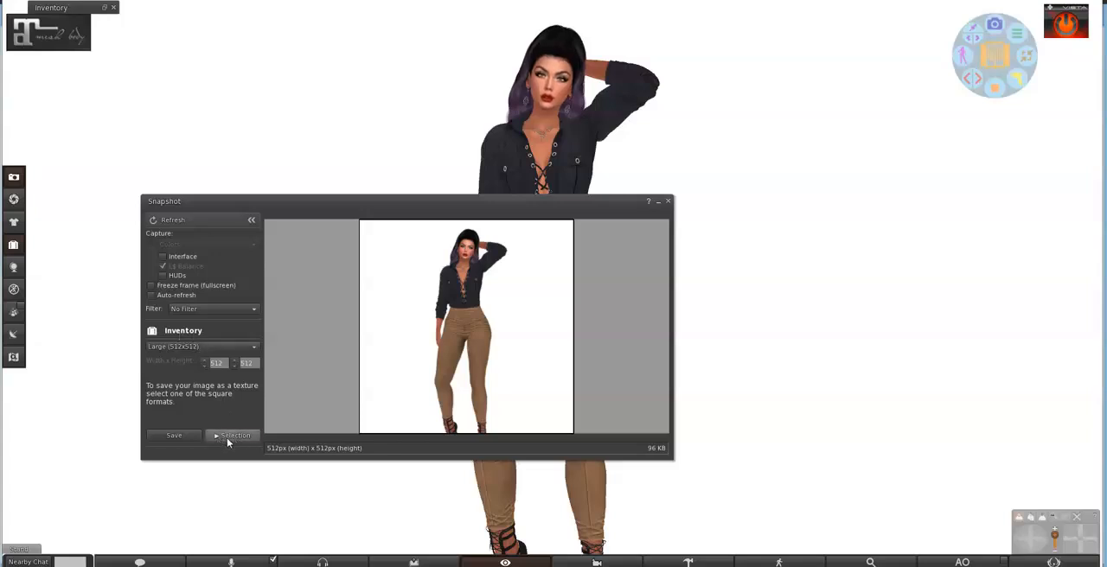
Set the snapshot to save to disk as a square 512 image with proportions unlocked
click(233, 436)
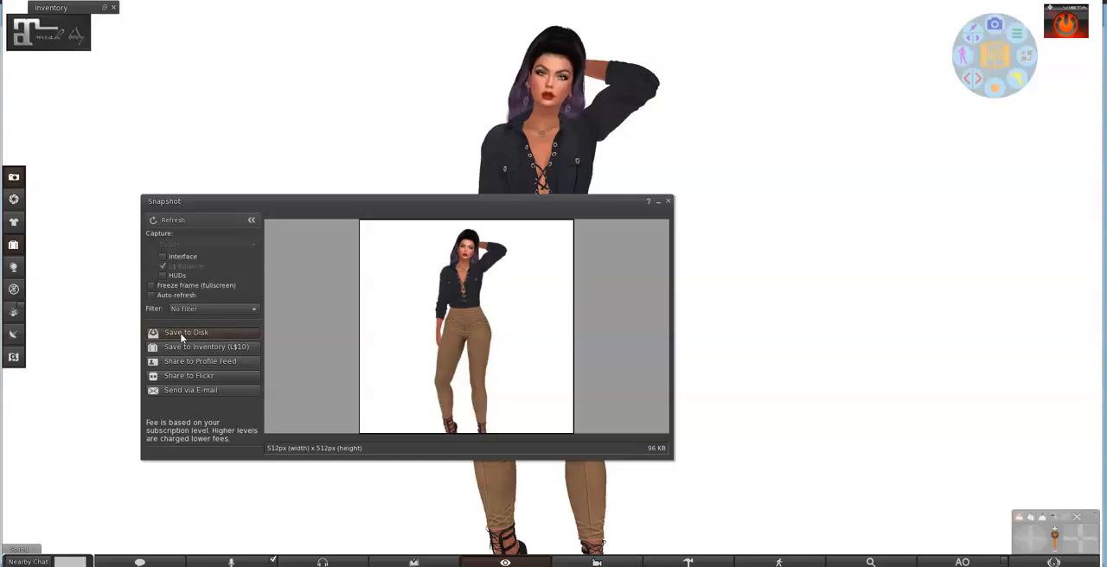
click(187, 332)
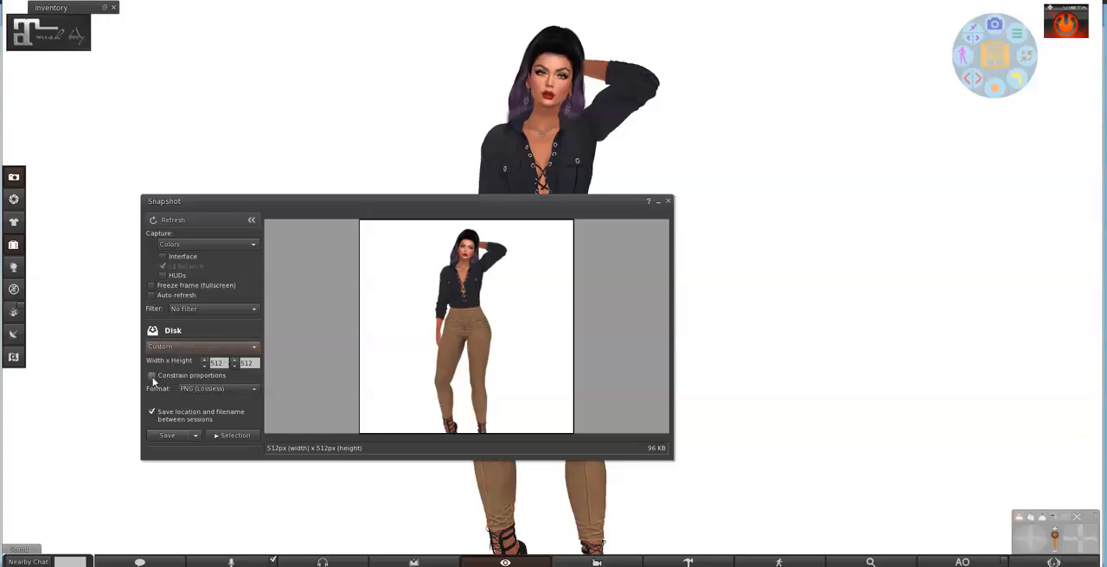
click(152, 375)
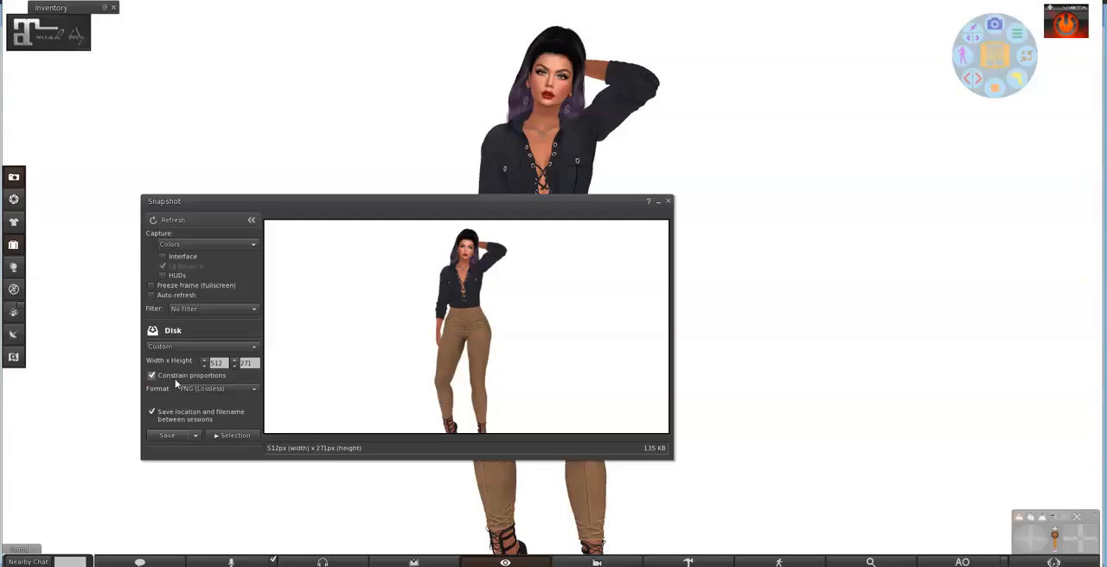
click(152, 375)
text(512)
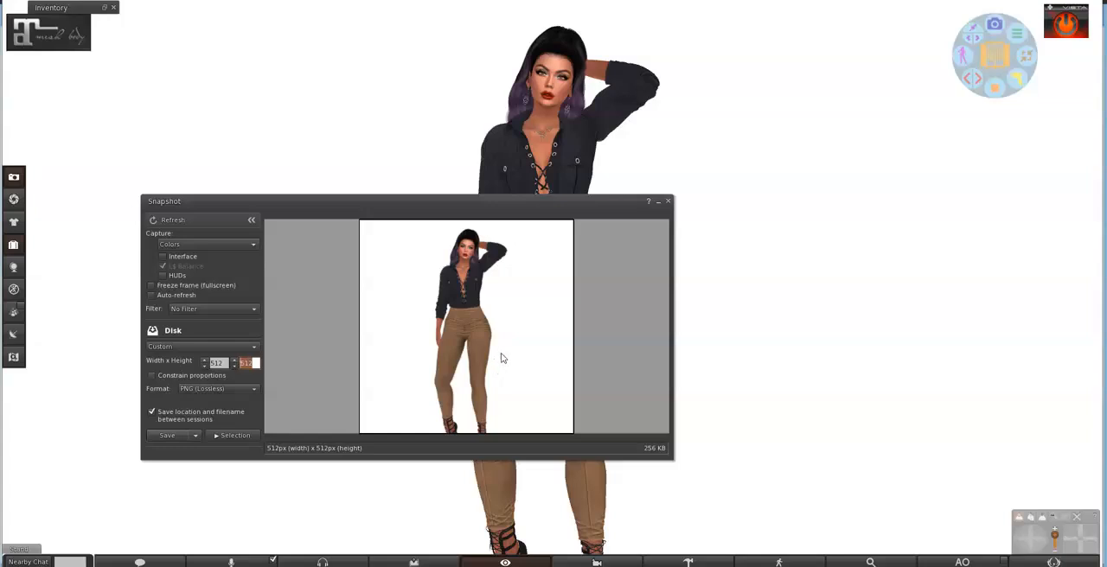
mouse_move(463, 335)
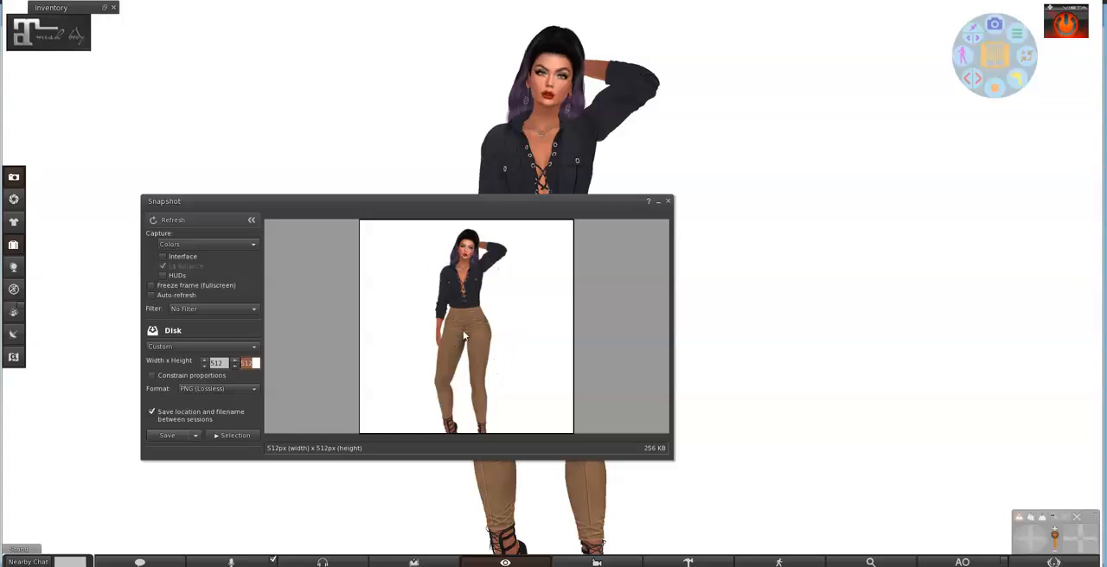
mouse_move(272, 377)
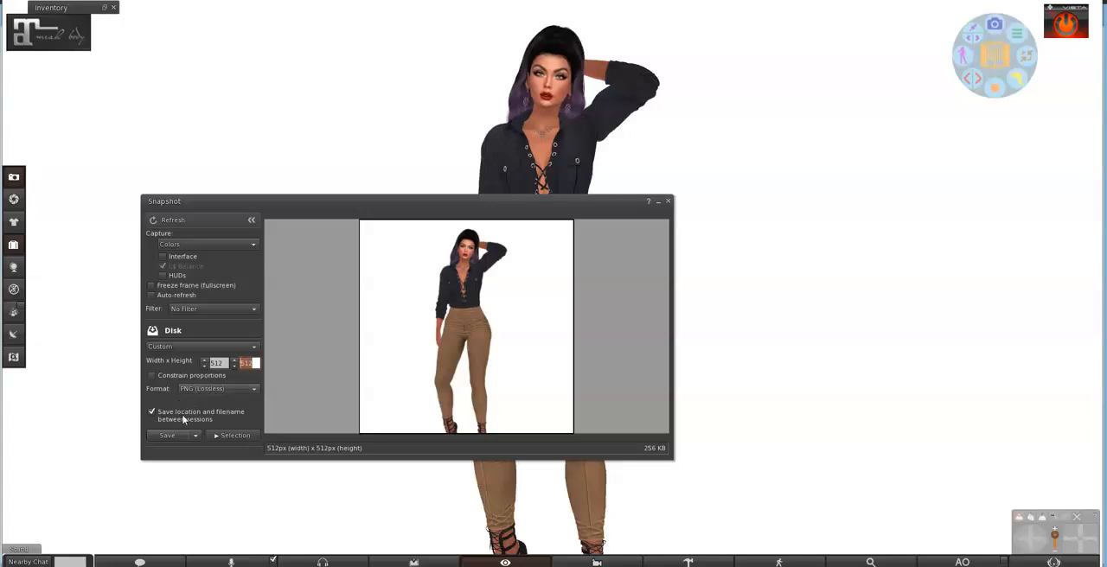
click(194, 436)
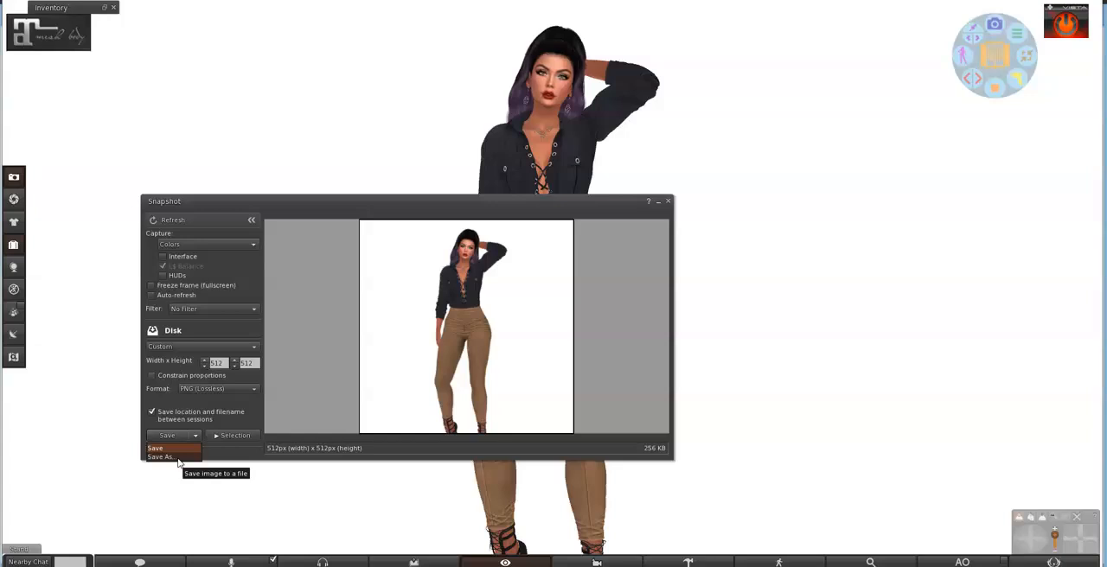
Save the snapshot to the Wardrobe folder as 'Bumblebee Gretel top and pants'
click(159, 457)
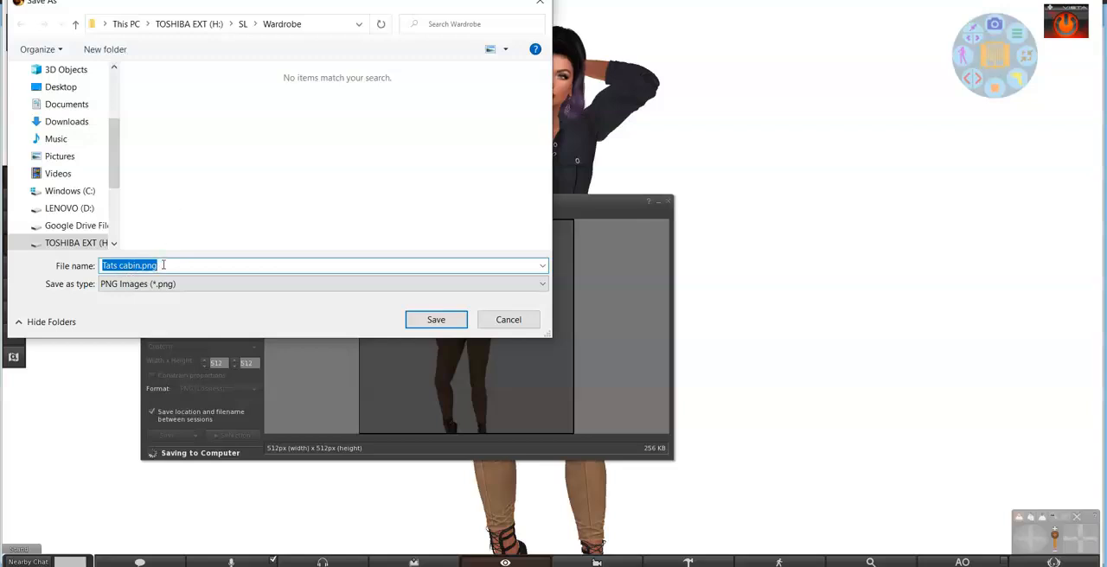
key(delete)
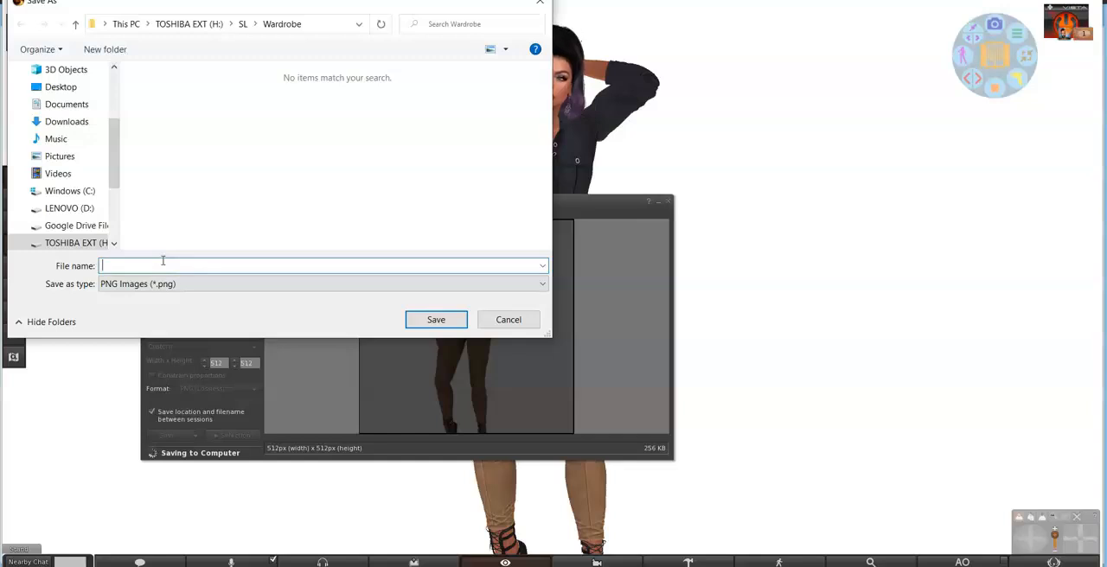
text(Gretel)
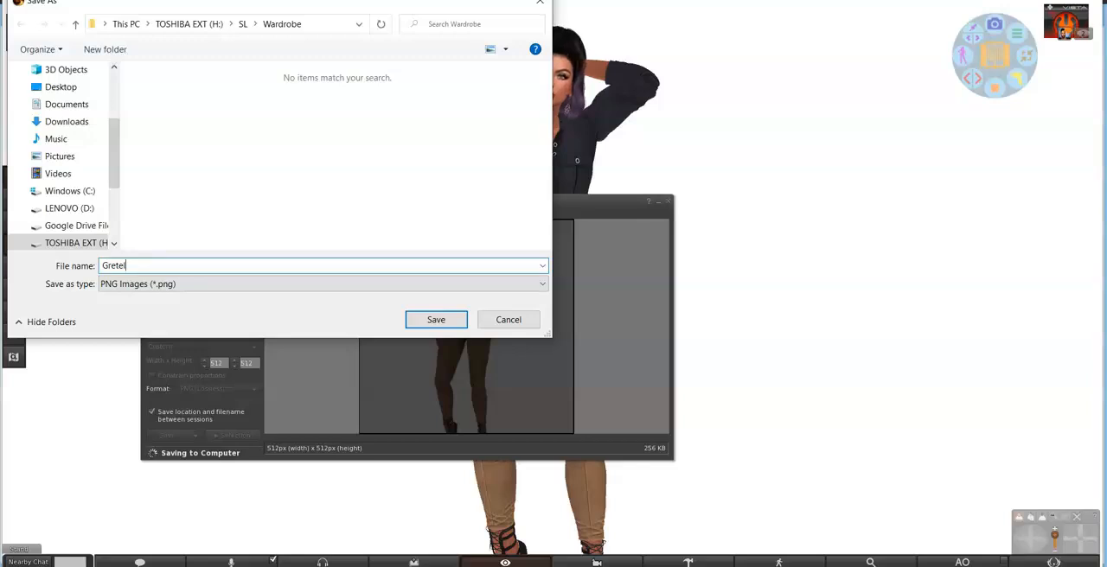
key(ctrl+a)
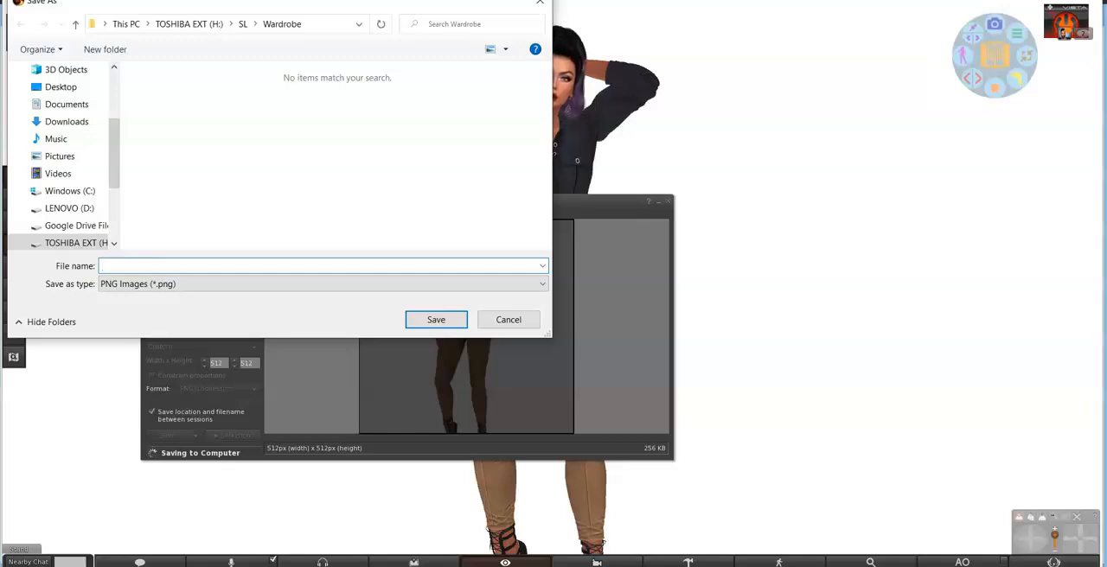
text(Bumblebee Gretel t)
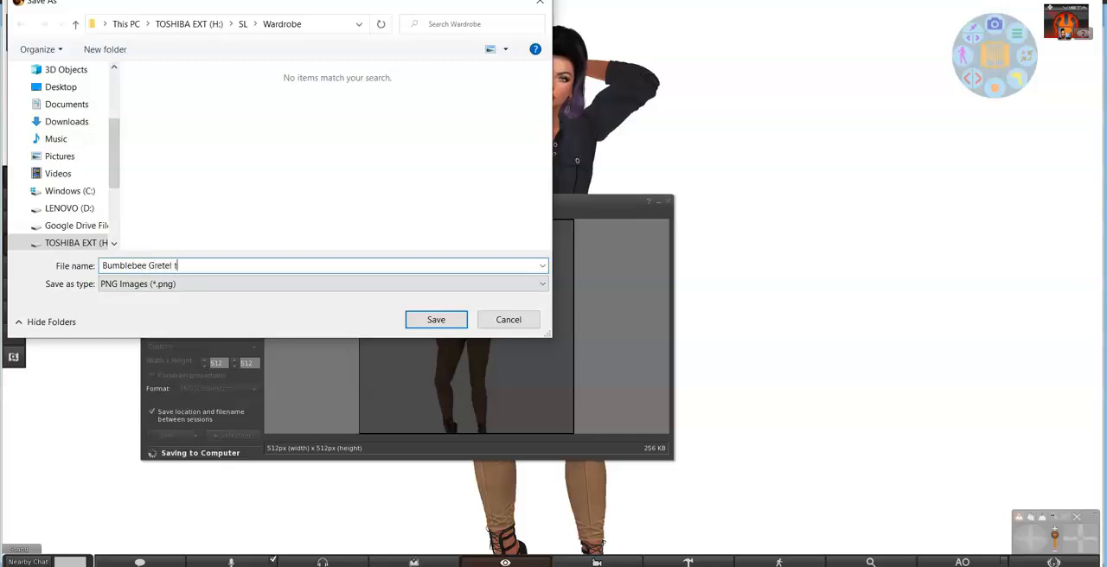
text(op and pants)
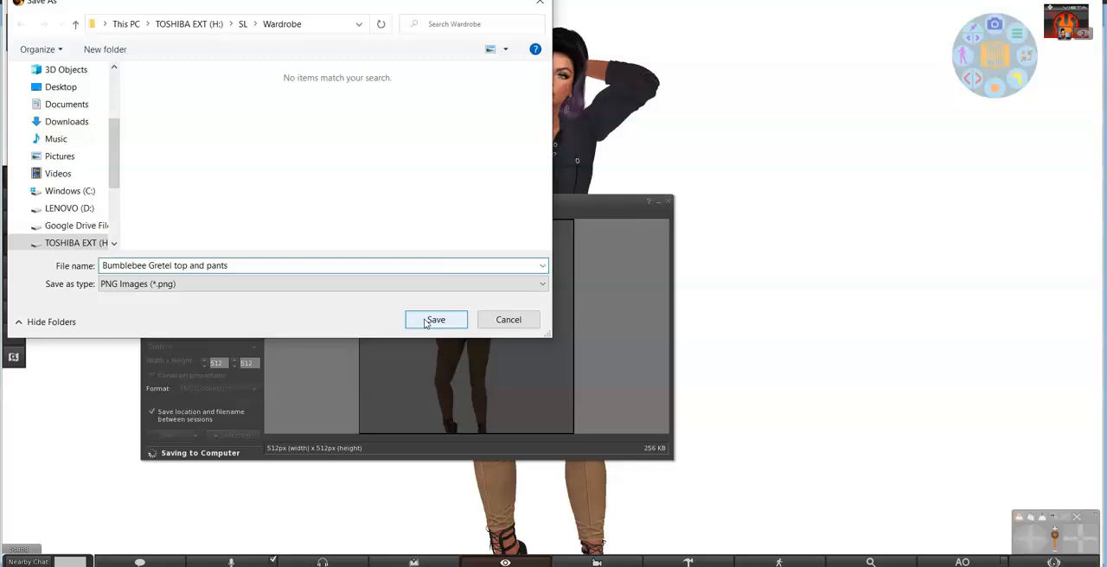
click(436, 320)
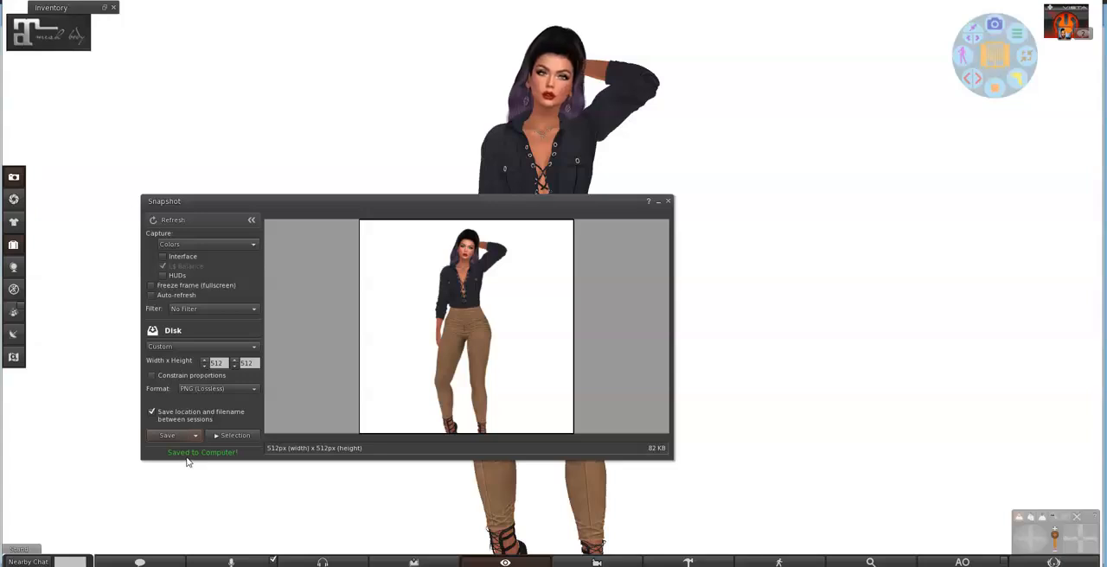
Close the Snapshot floater and return to the normal room view
click(138, 564)
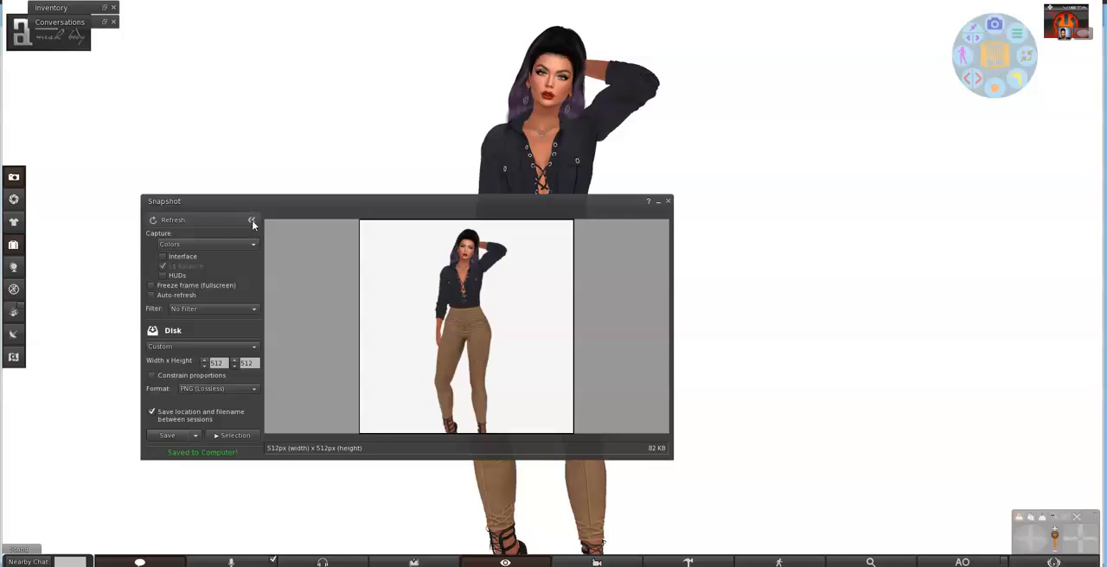
click(252, 220)
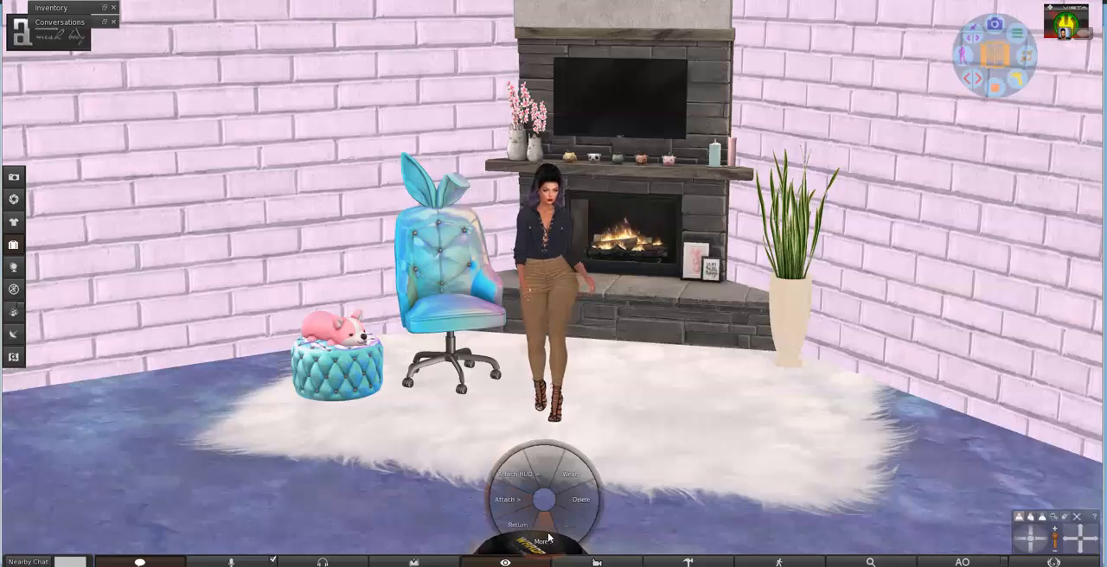
Open the inventory on the Gretel outfit pack and move the window to the left
click(581, 498)
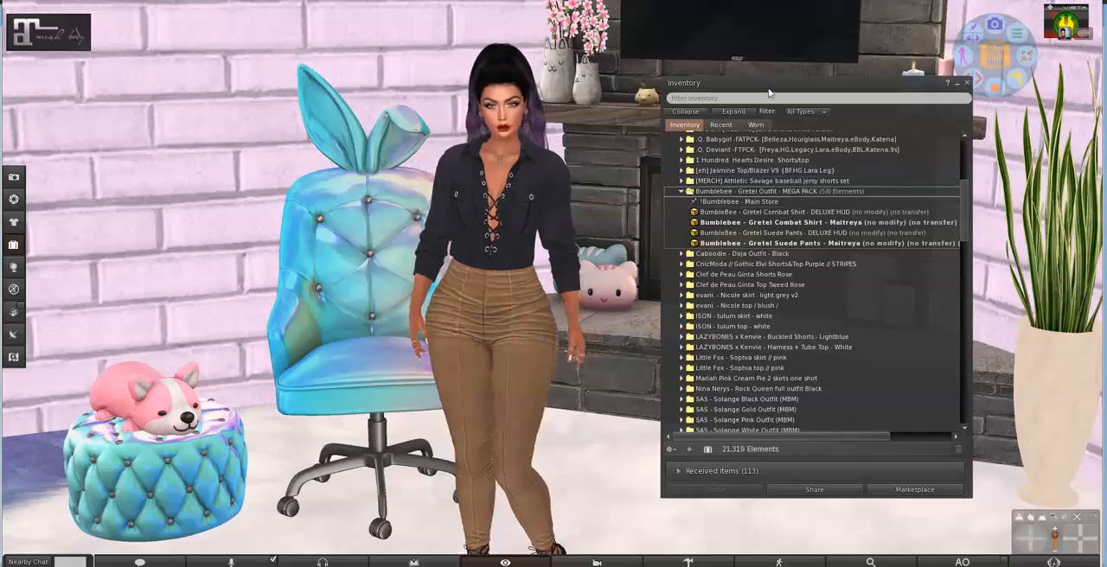
drag(683, 83, 107, 40)
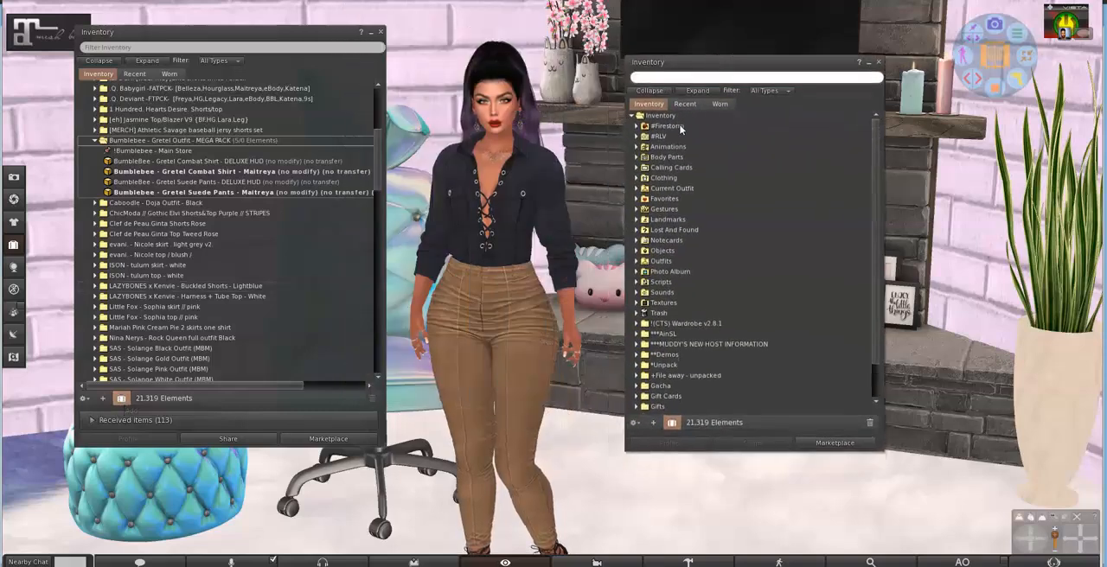
Create a new Bumblebee folder inside the #Clothing folder of the second inventory
click(638, 135)
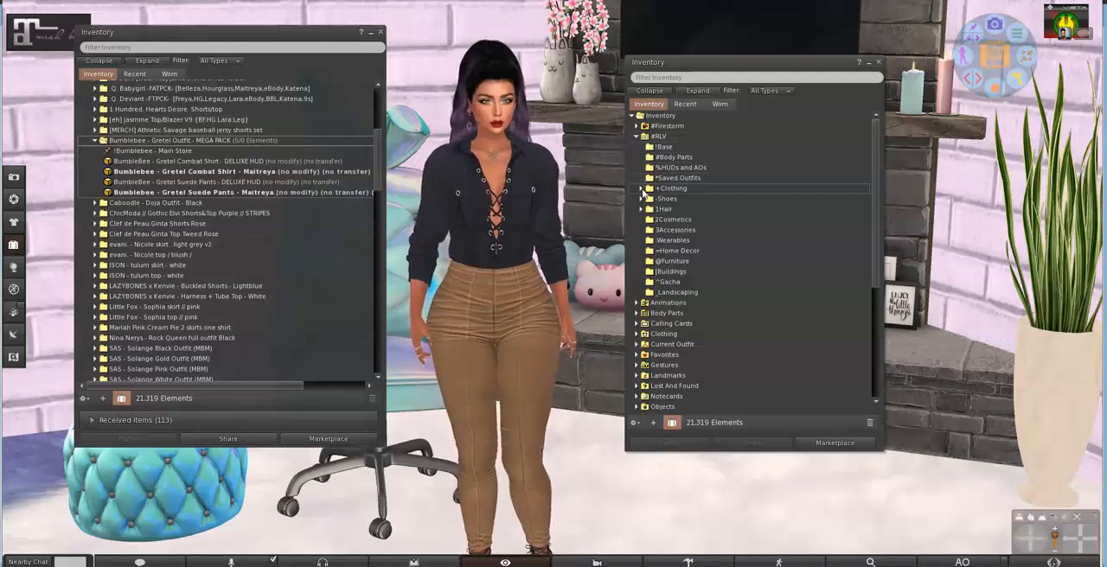
click(673, 187)
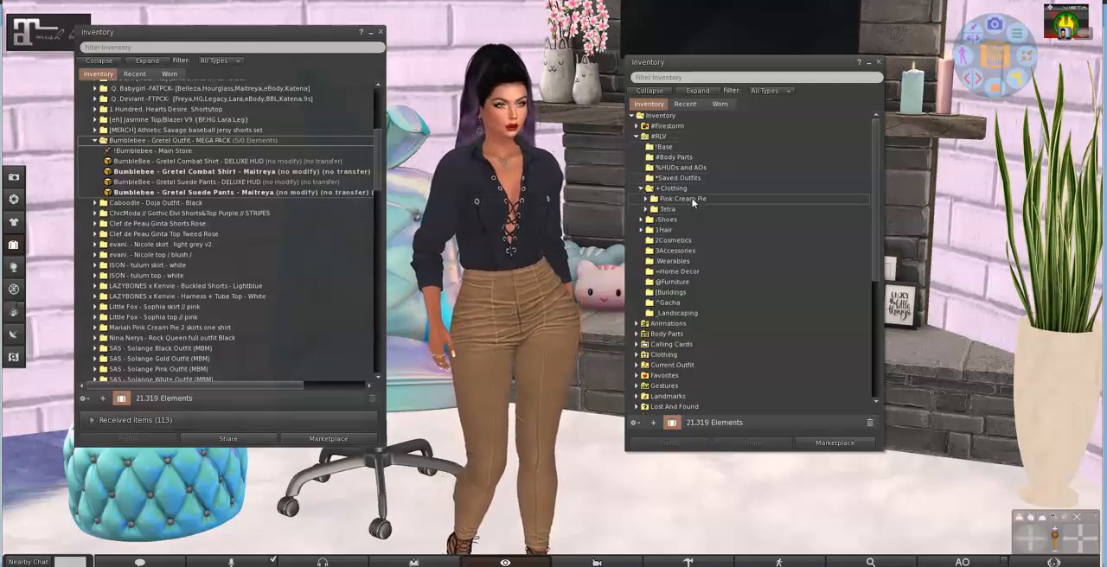
click(667, 207)
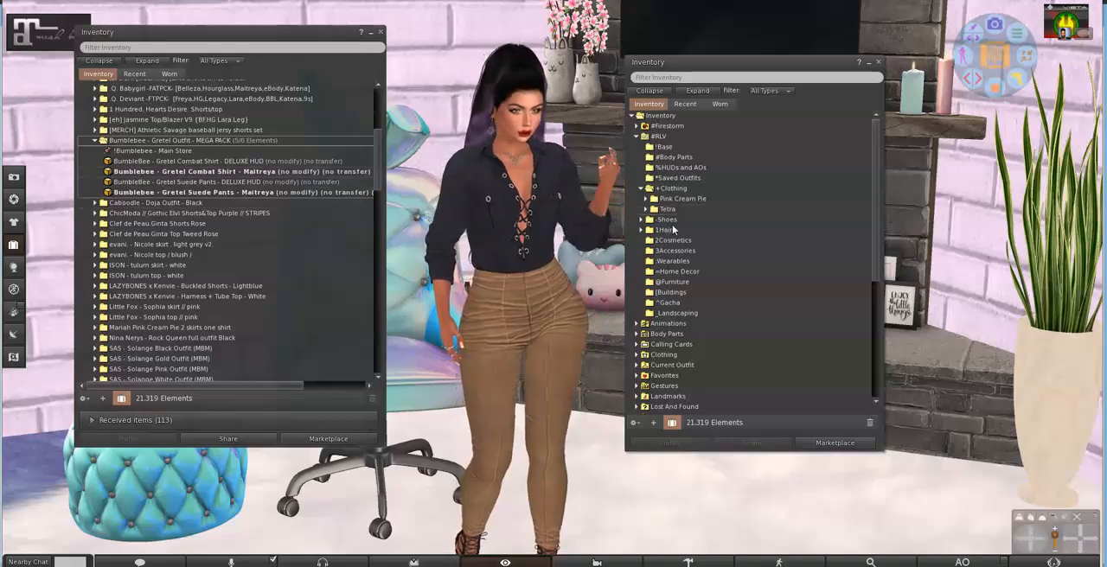
right_click(666, 186)
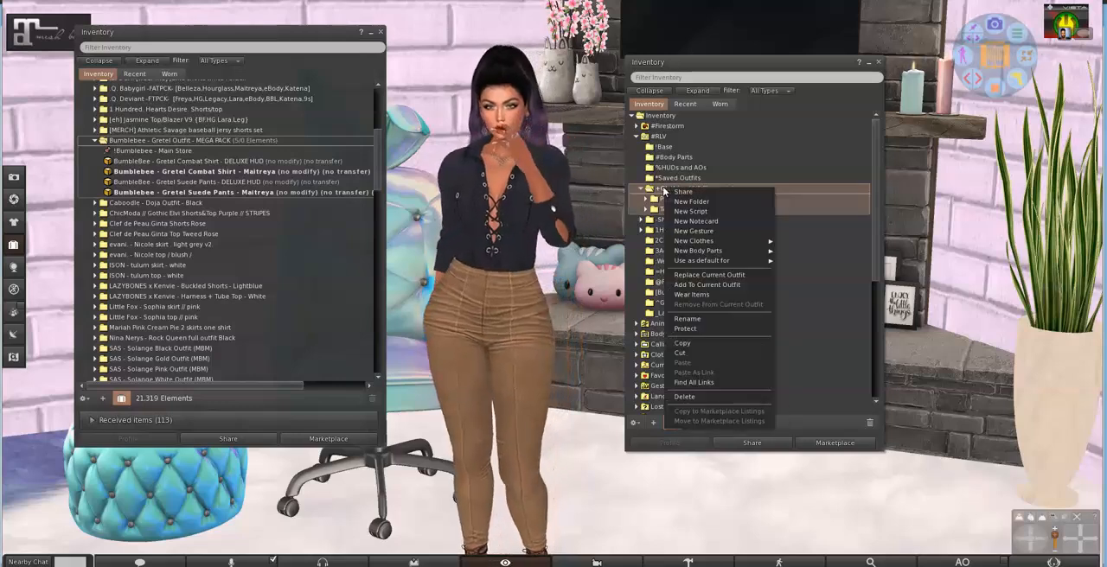
click(692, 200)
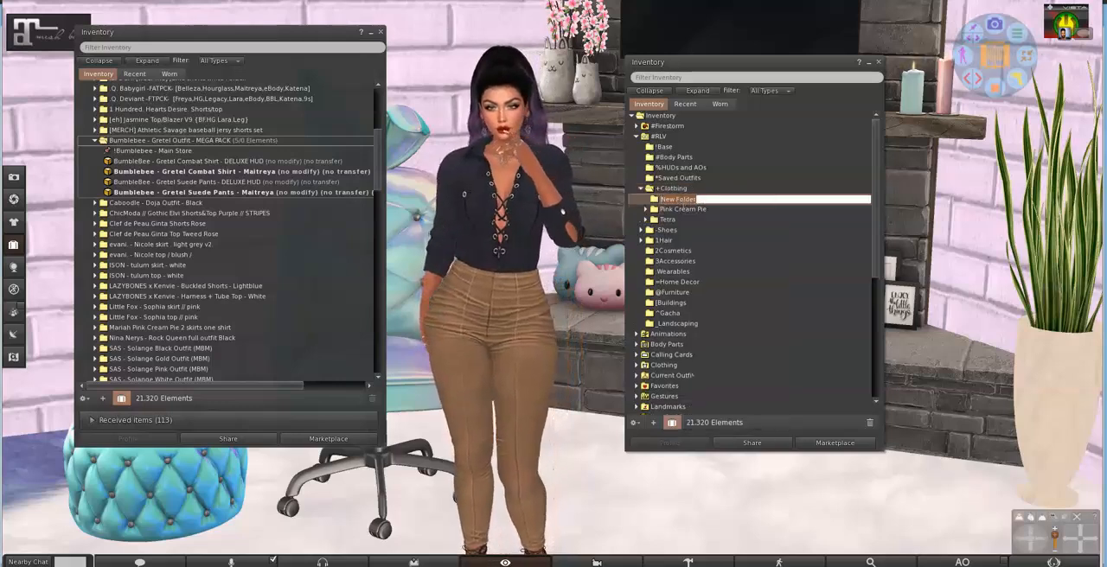
text(But)
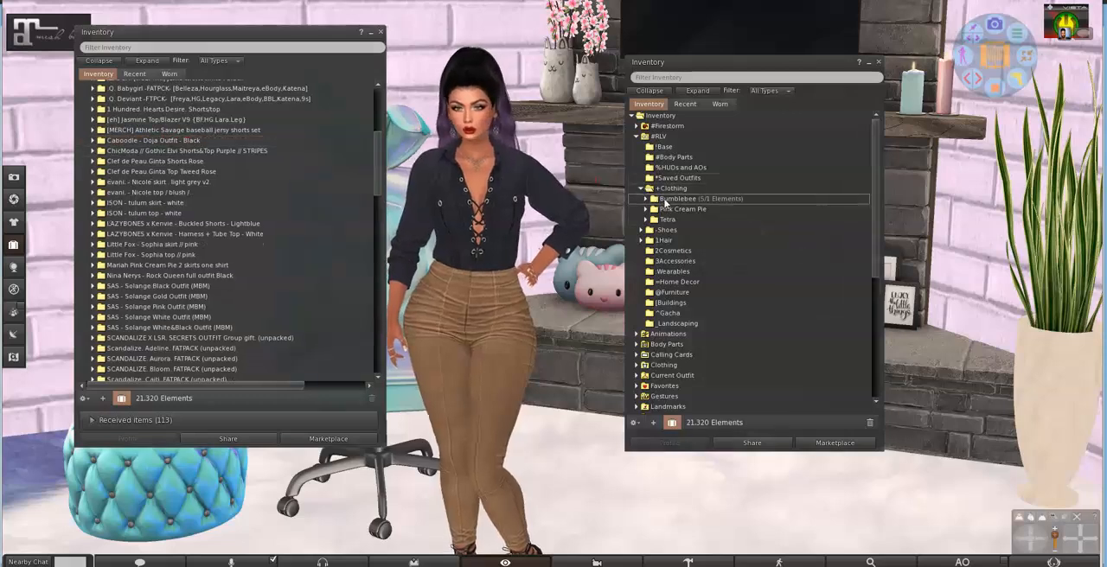
Rename the Gretel outfit pack inside the Bumblebee folder to Gretel Outfit
click(643, 197)
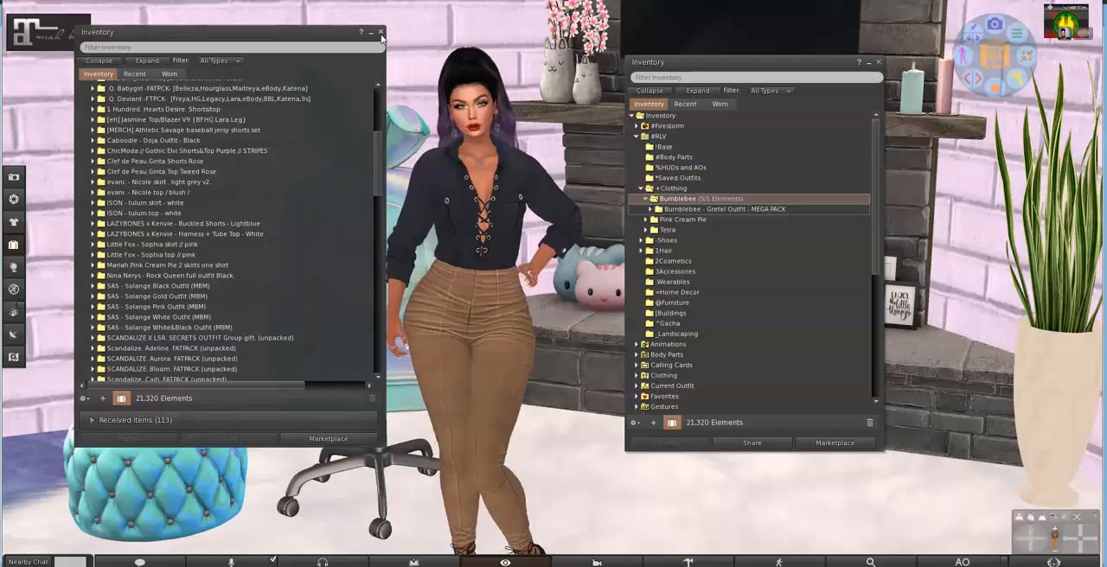
click(381, 31)
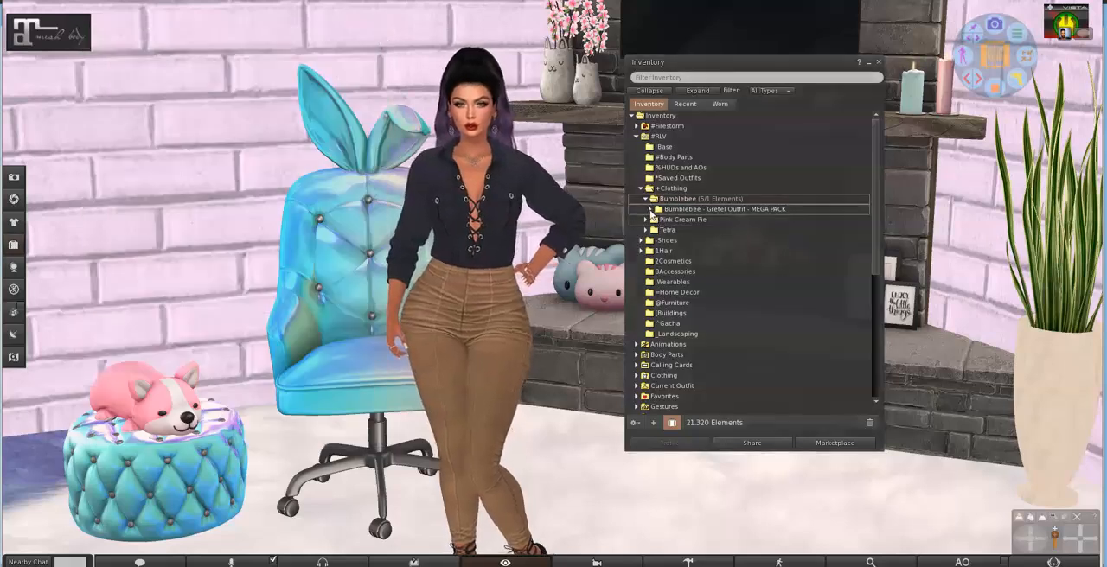
click(650, 207)
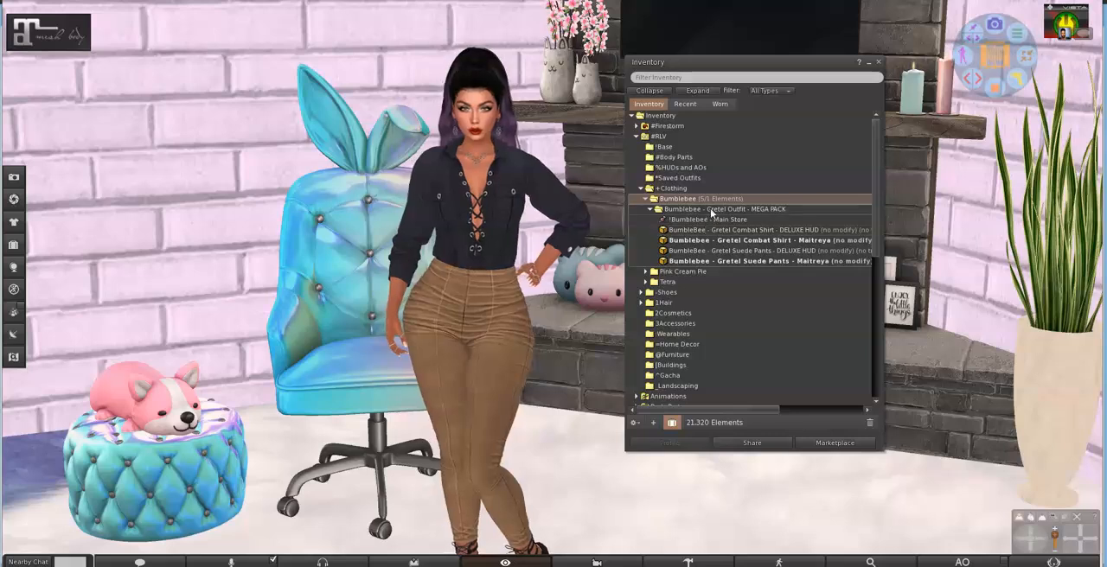
right_click(718, 207)
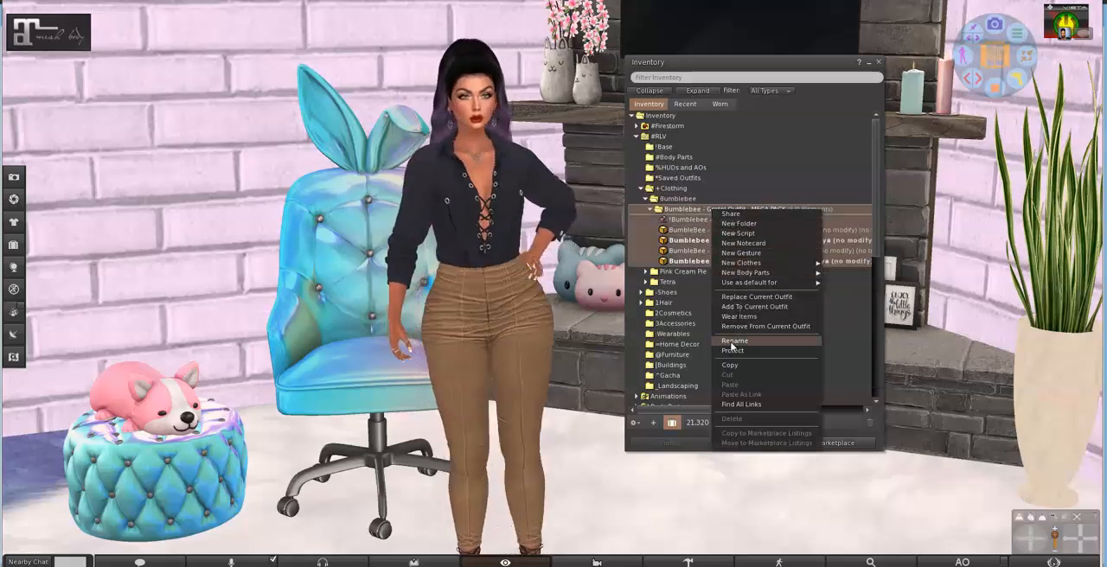
click(733, 339)
text(Gretel Outfit)
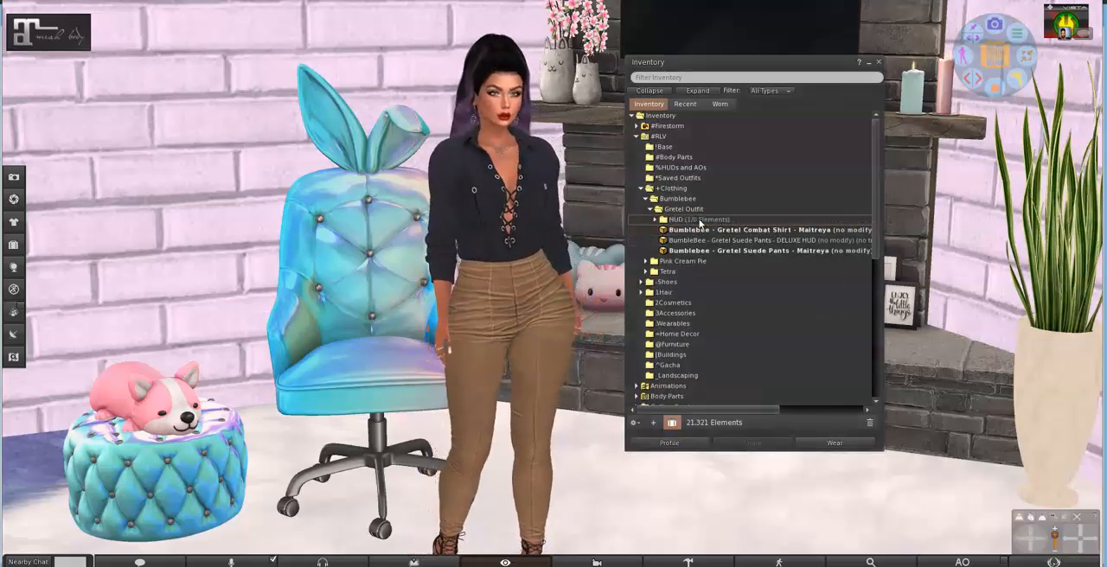
Create a Shirt subfolder in Gretel Outfit and move the Maitreya combat shirt into it
click(735, 238)
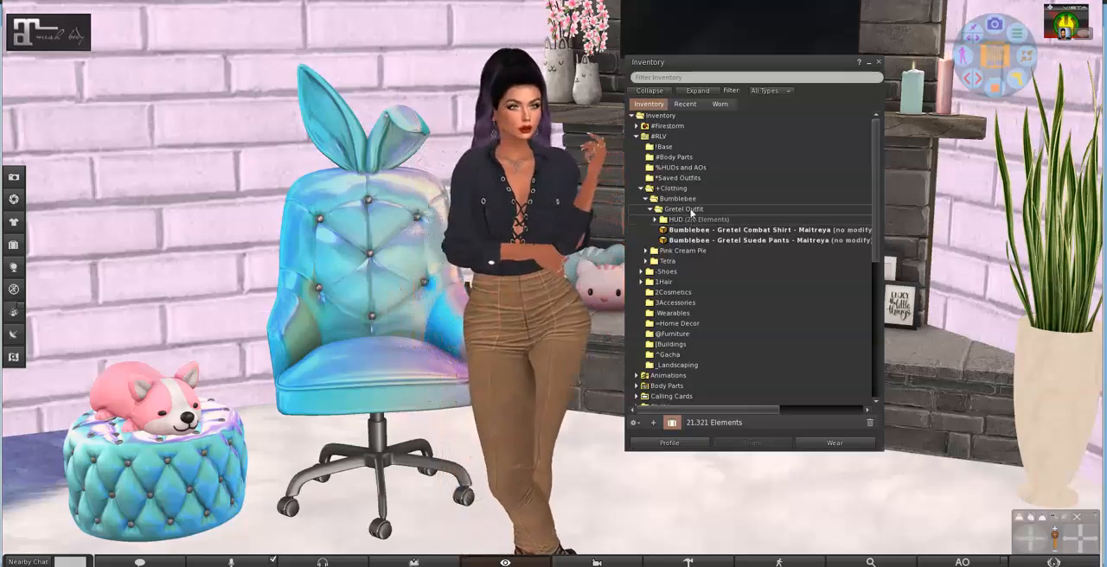
right_click(683, 207)
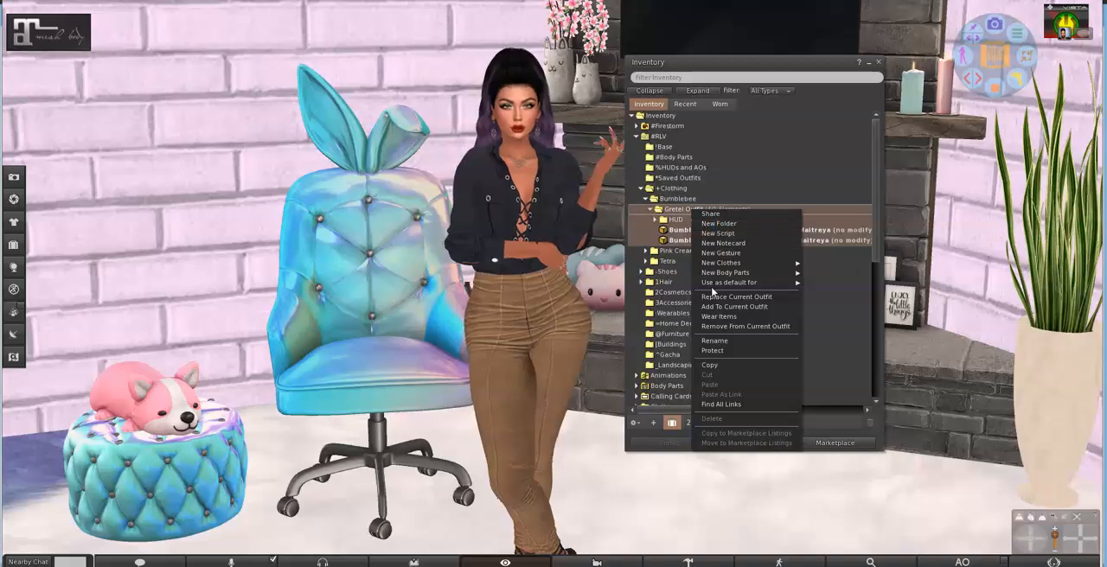
click(719, 223)
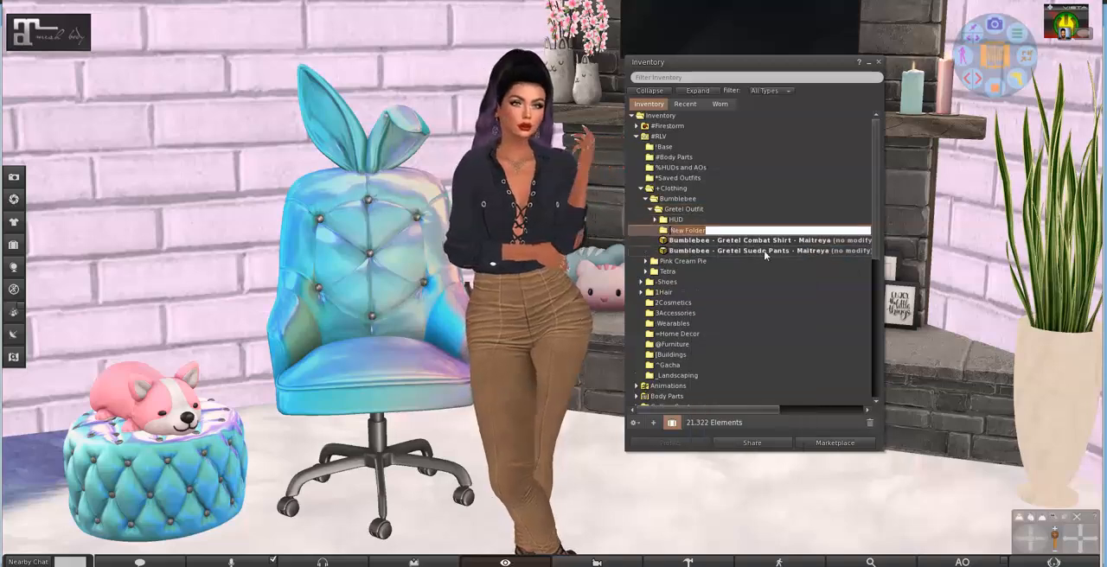
text(Shirt)
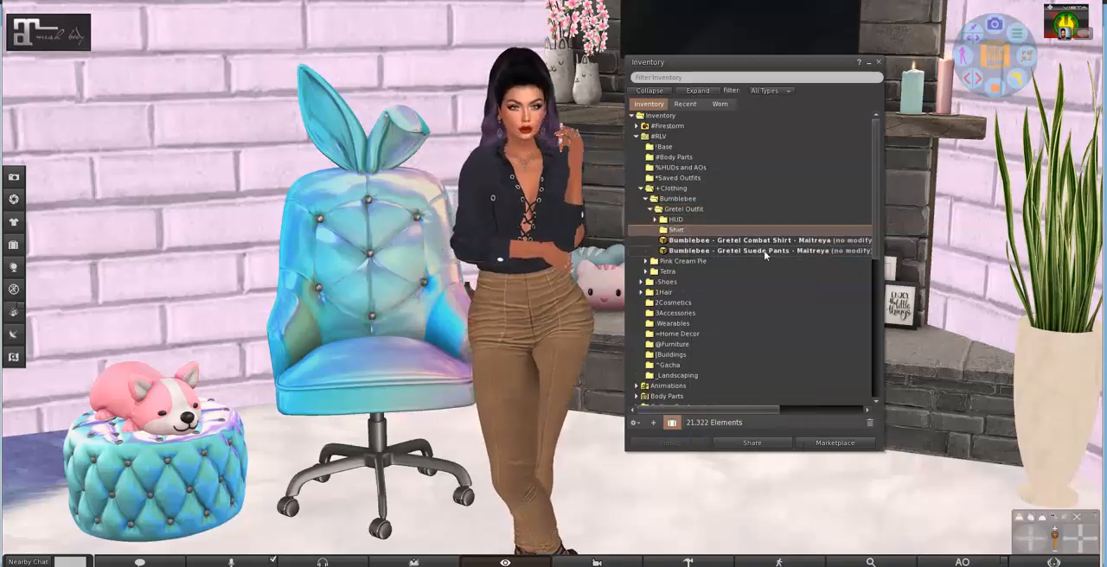
click(753, 239)
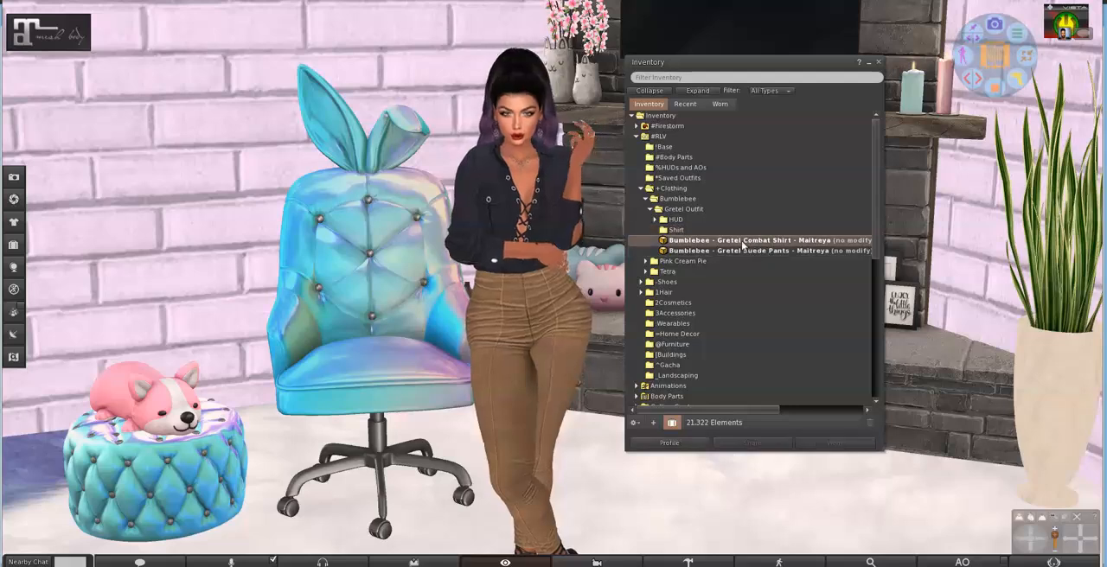
click(657, 228)
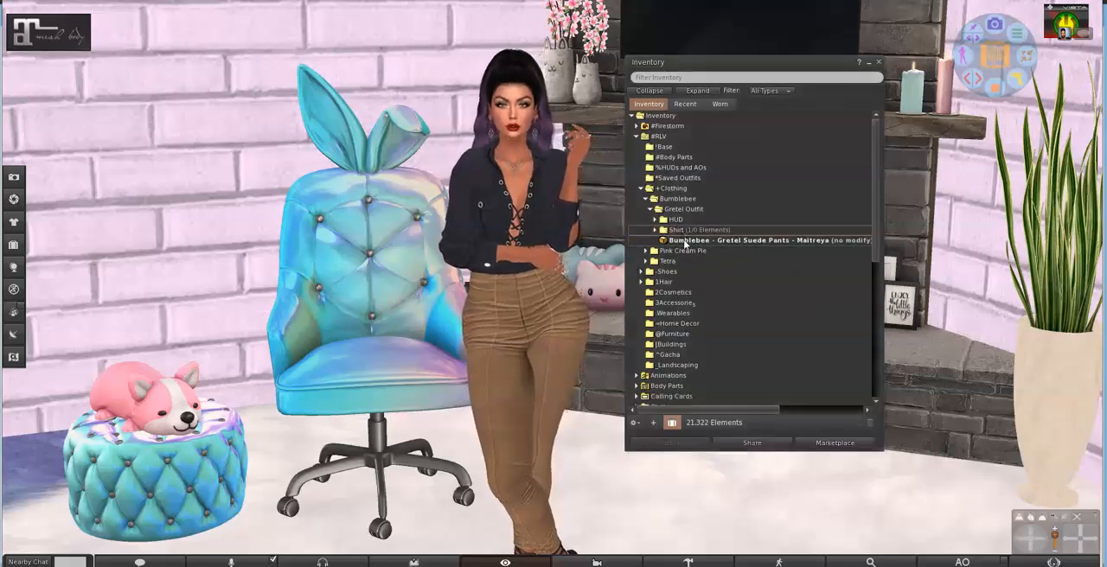
Create a Pants subfolder and move the Maitreya suede pants into it
right_click(683, 208)
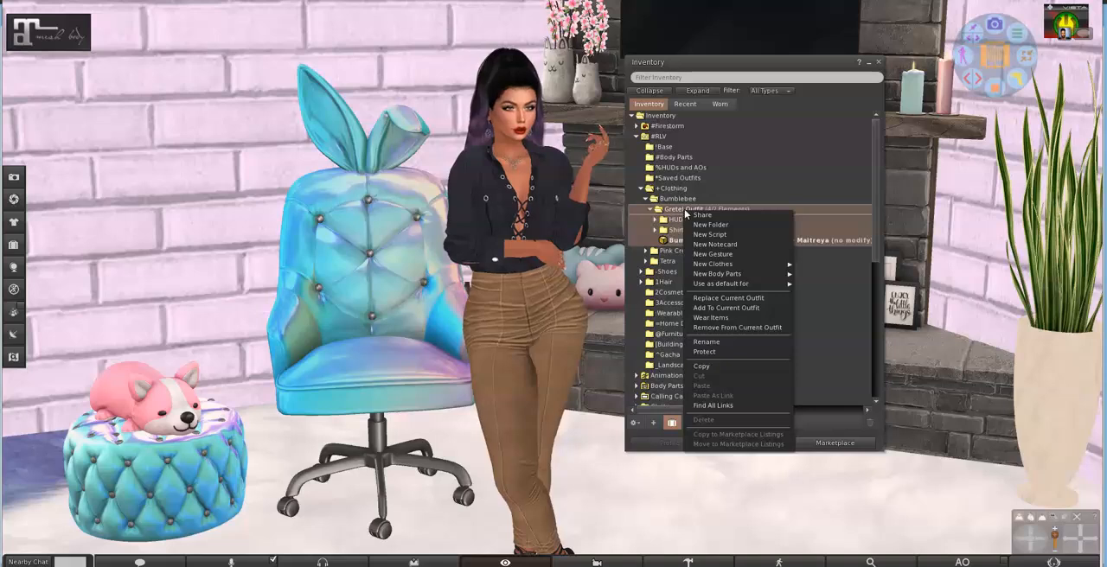
click(709, 225)
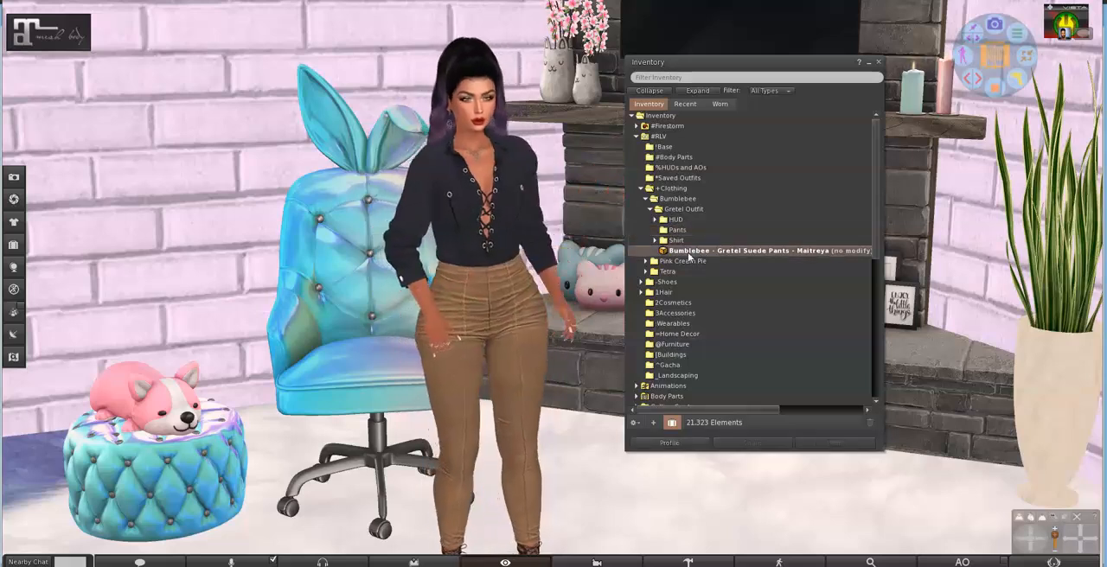
click(675, 228)
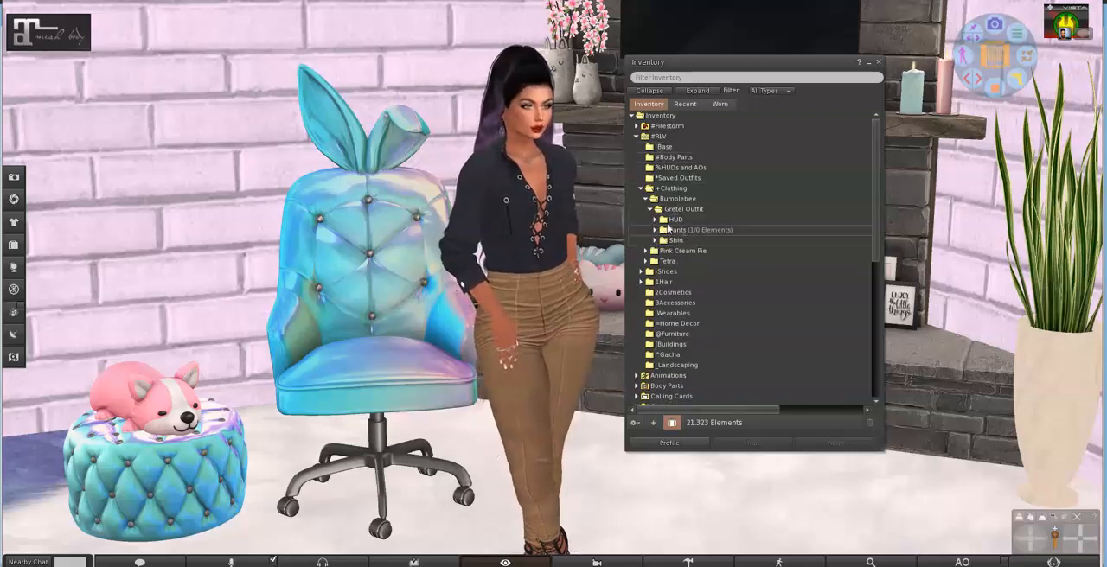
Copy the Gretel Outfit folder name to the clipboard and expand its HUD subfolder
right_click(683, 207)
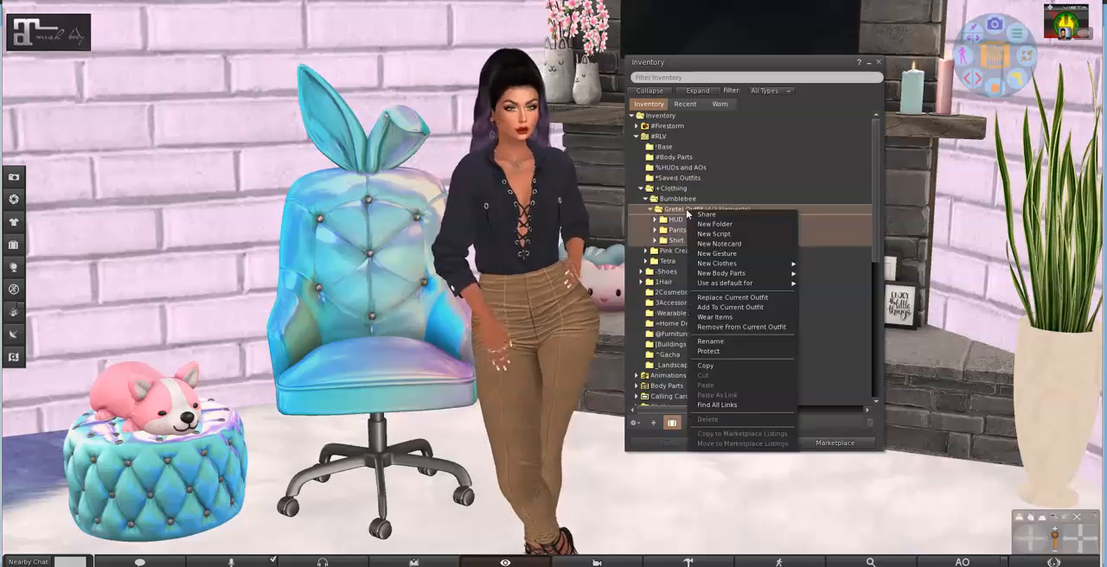
click(711, 339)
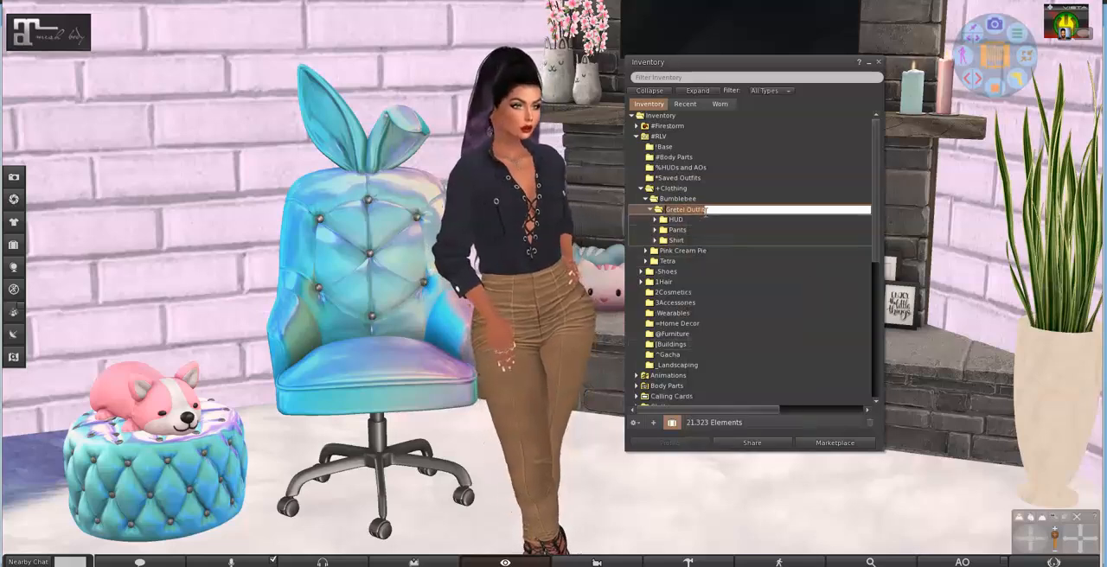
right_click(683, 209)
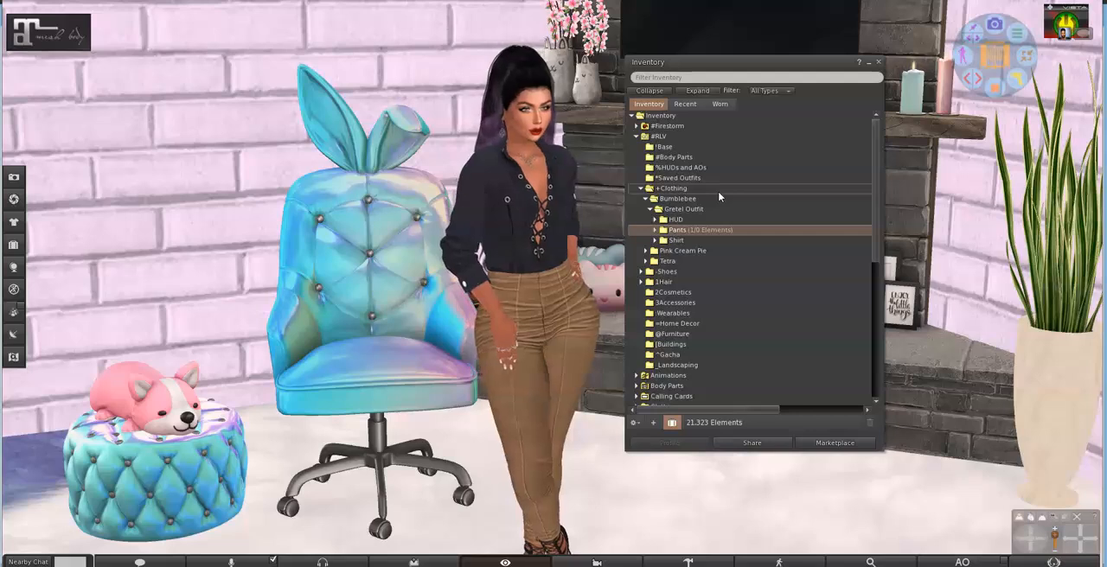
click(656, 220)
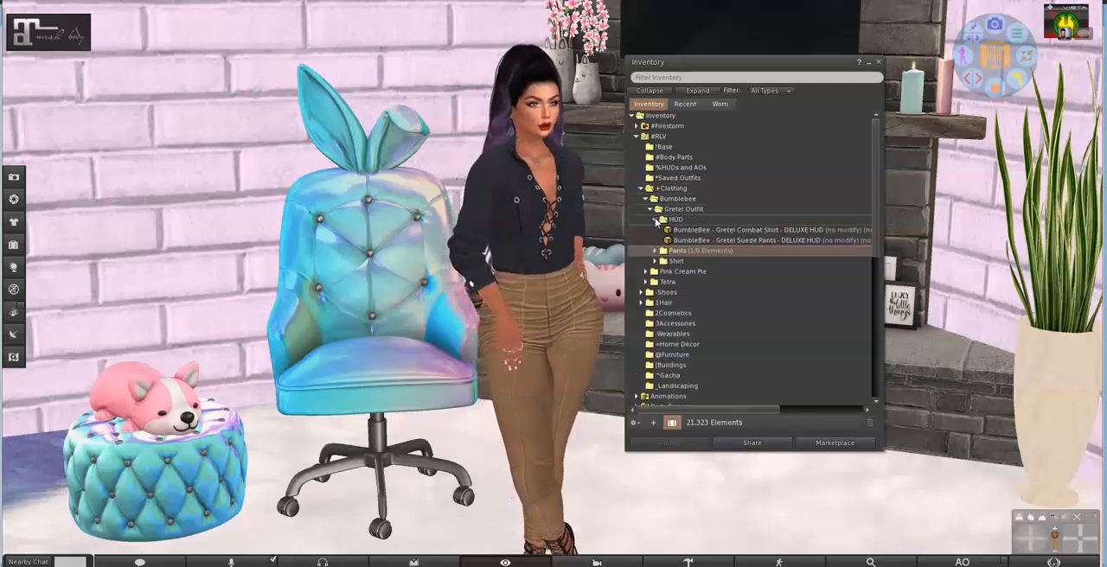
click(657, 218)
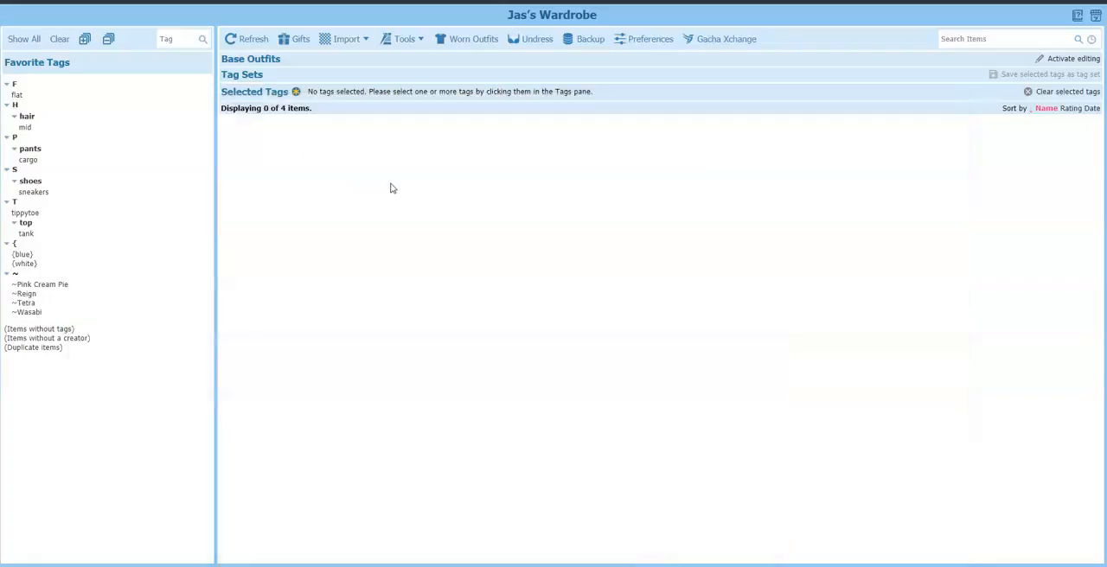
mouse_move(387, 132)
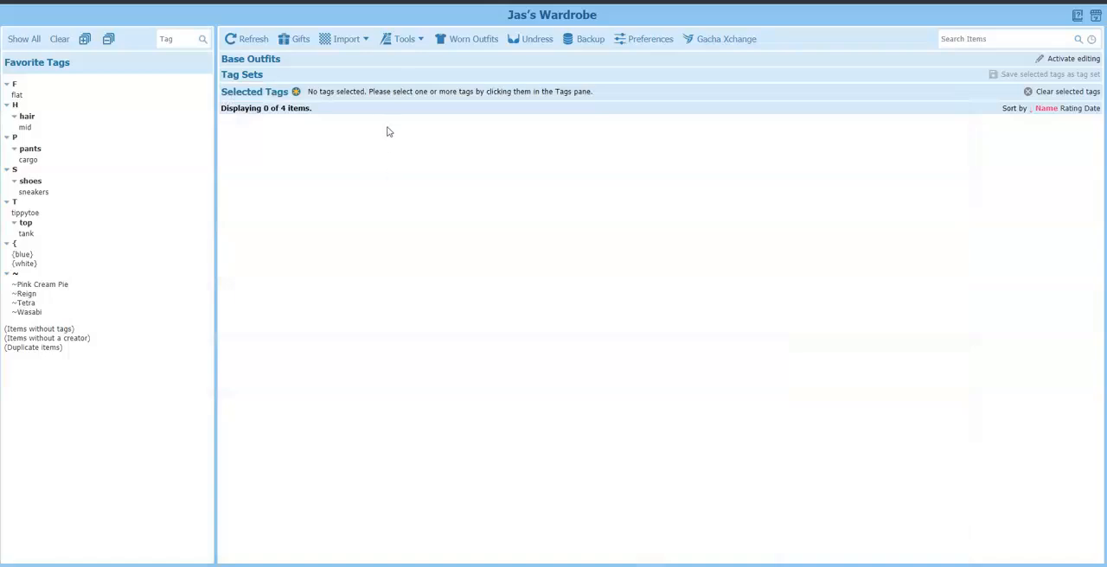
Choose Add Items from the Import menu to start a new wardrobe item
click(344, 38)
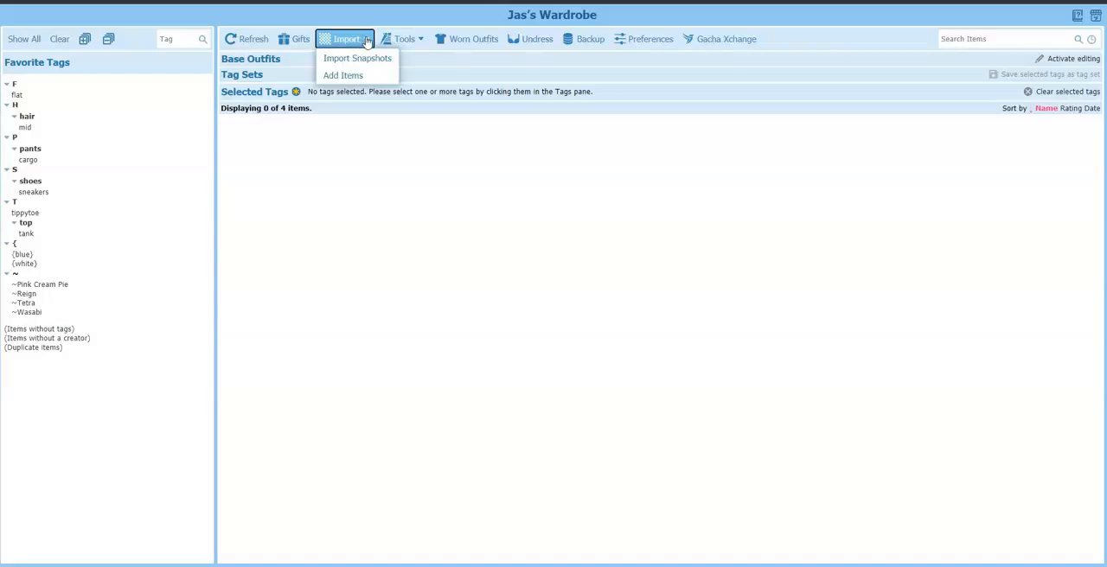
mouse_move(342, 76)
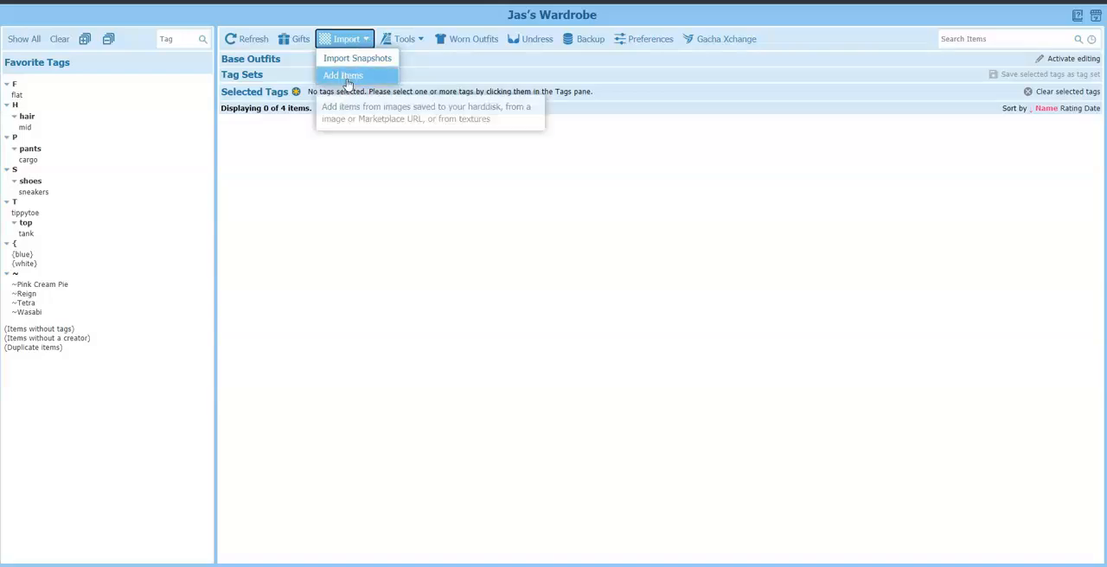
click(343, 76)
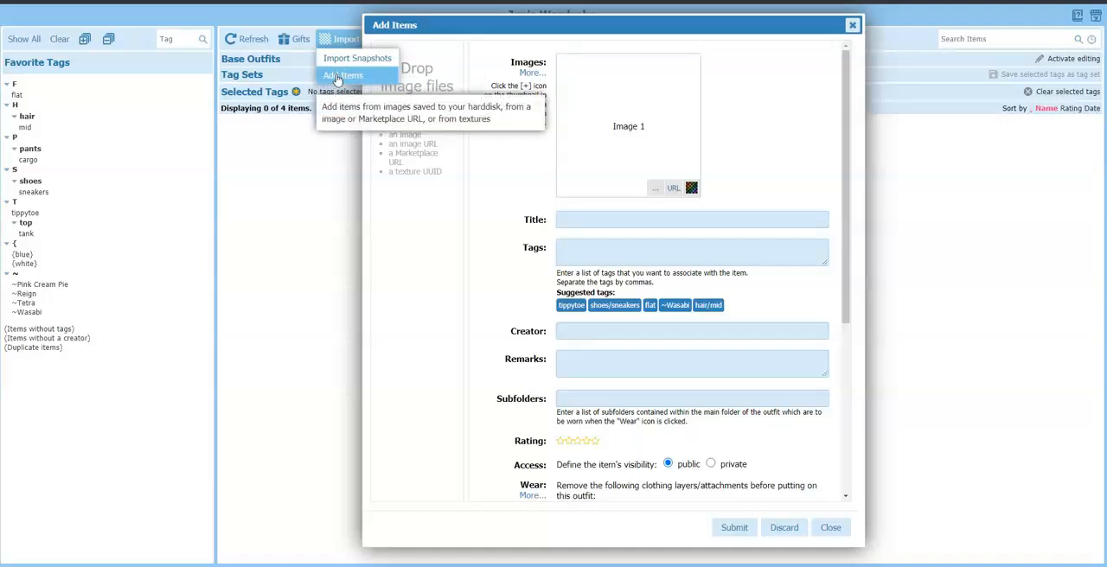
Add the saved Gretel snapshot PNG as the new item's image
click(342, 76)
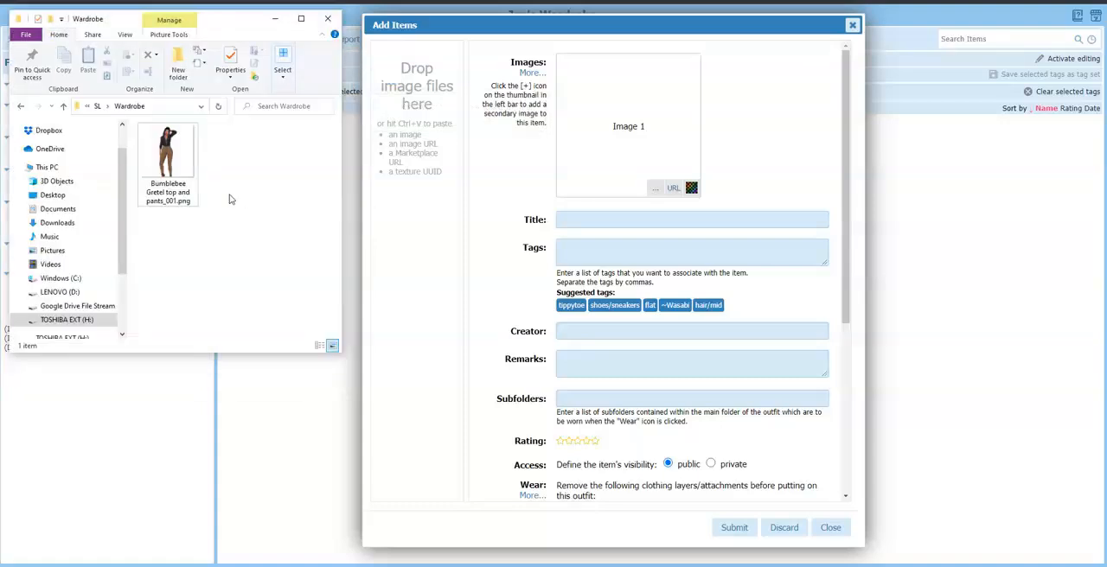
click(166, 156)
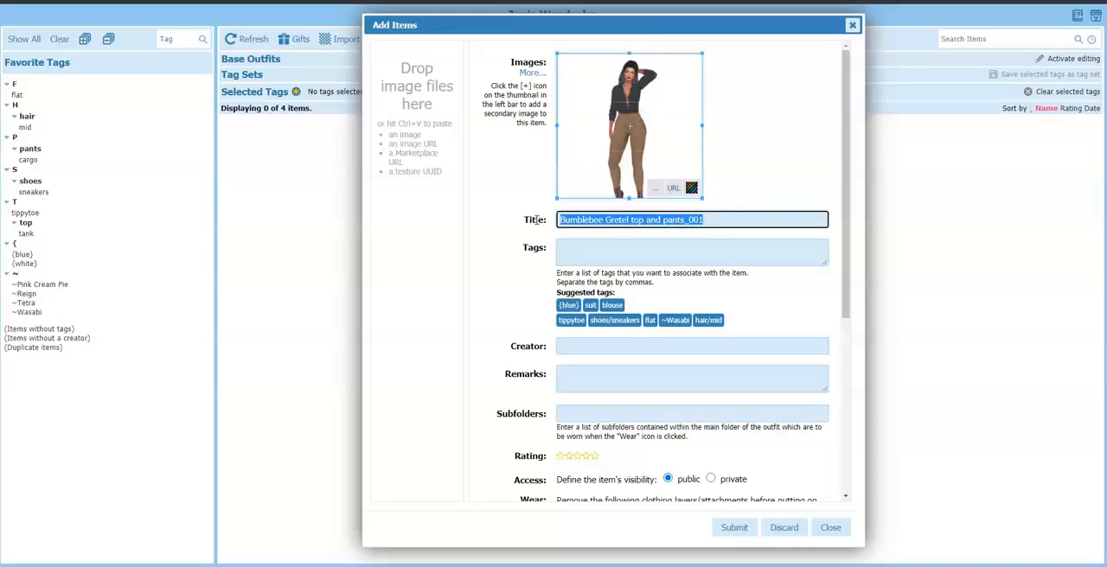
Replace the auto-filled title with the pasted Gretel Outfit name and tag ~Bumblebee
key(Delete)
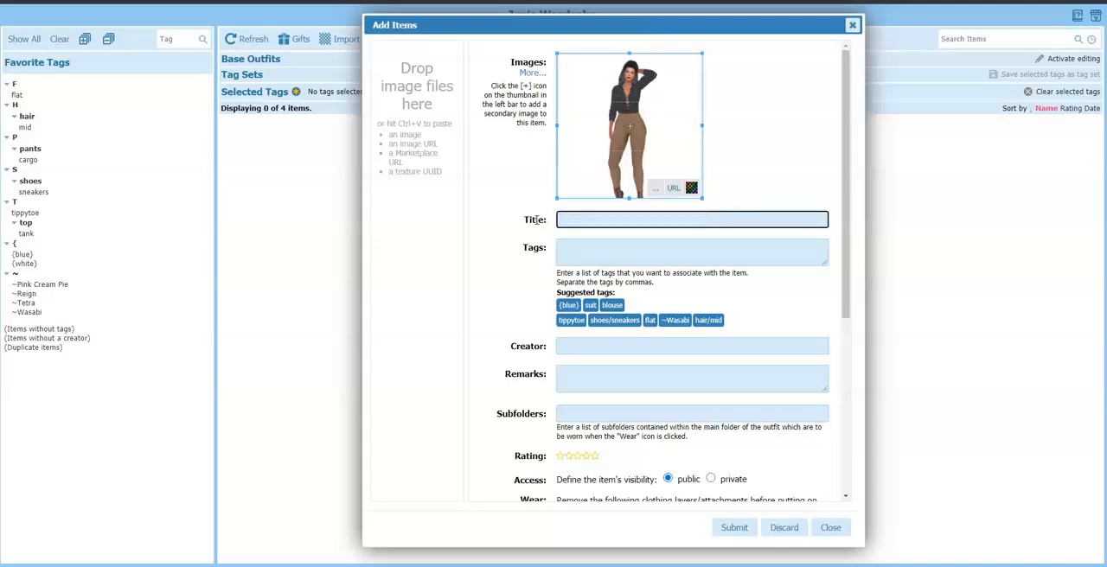
right_click(622, 218)
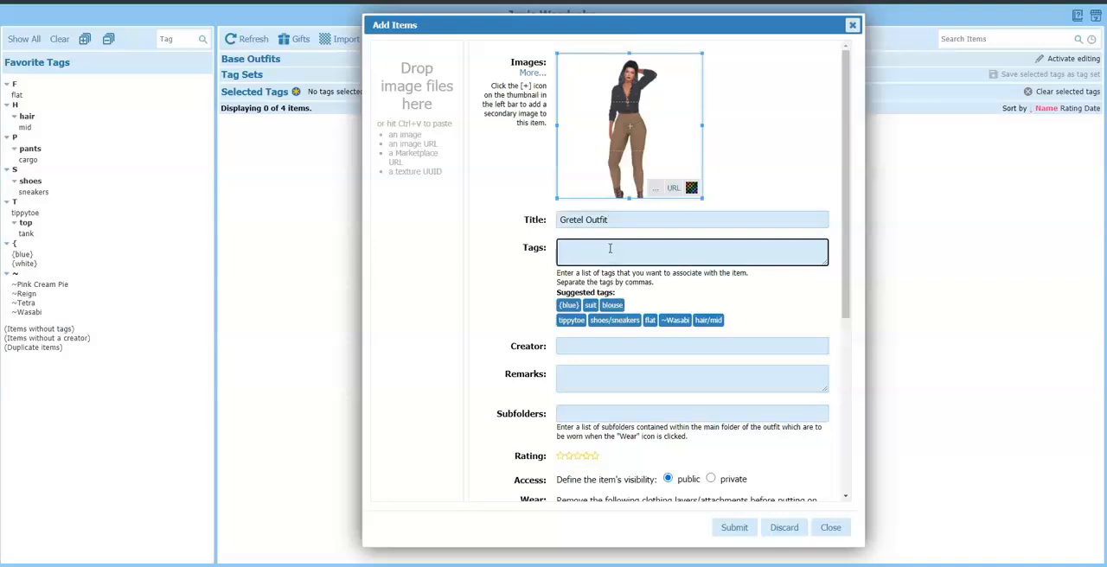
text(~Bumble)
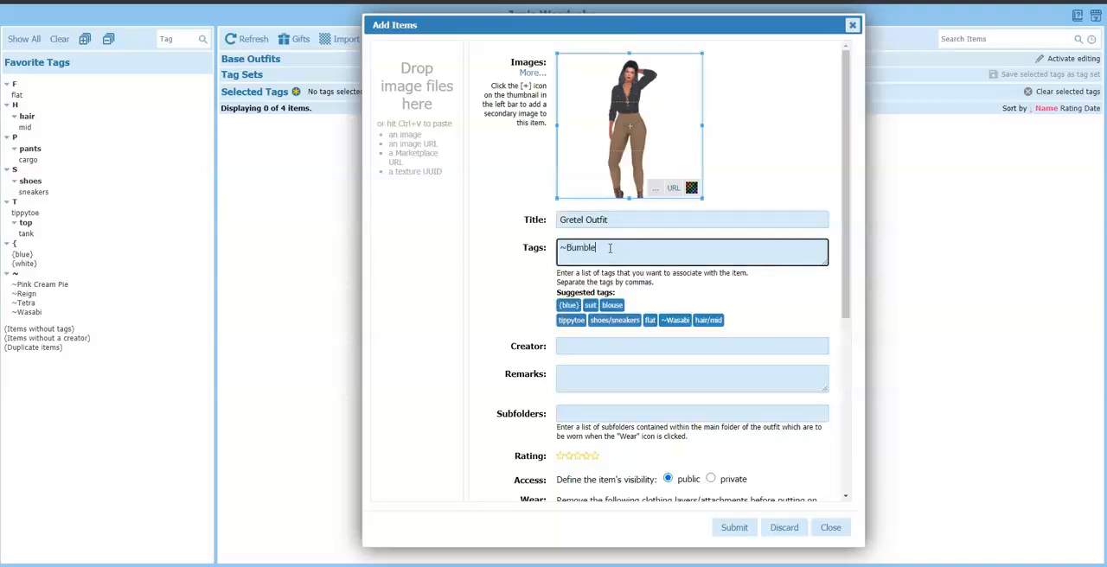
text(bee])
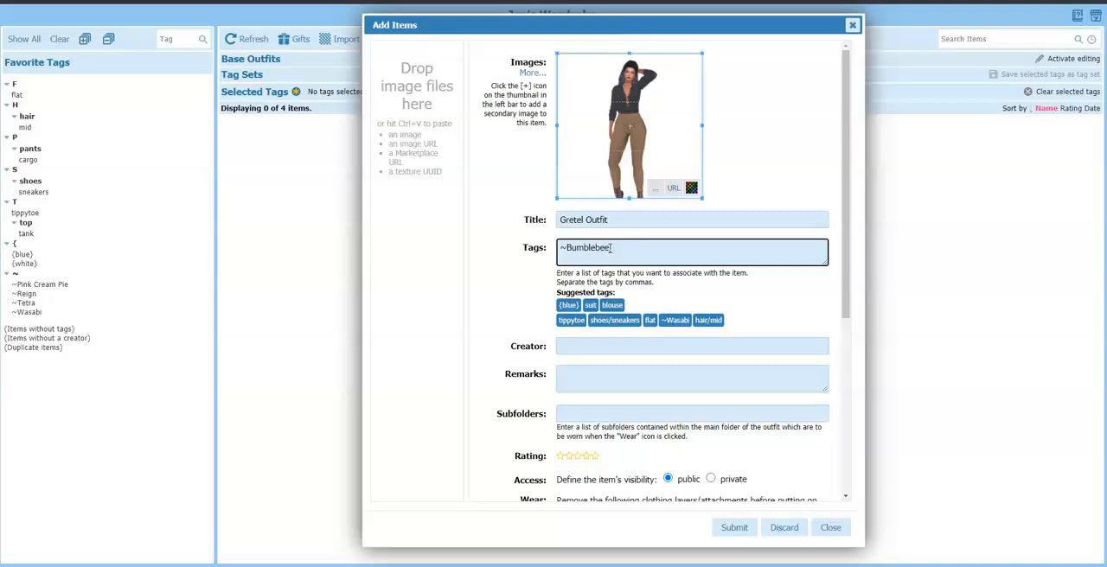
Add the tags pants/suede and top/long sleeve after Bumblebee
text(pants/suede,)
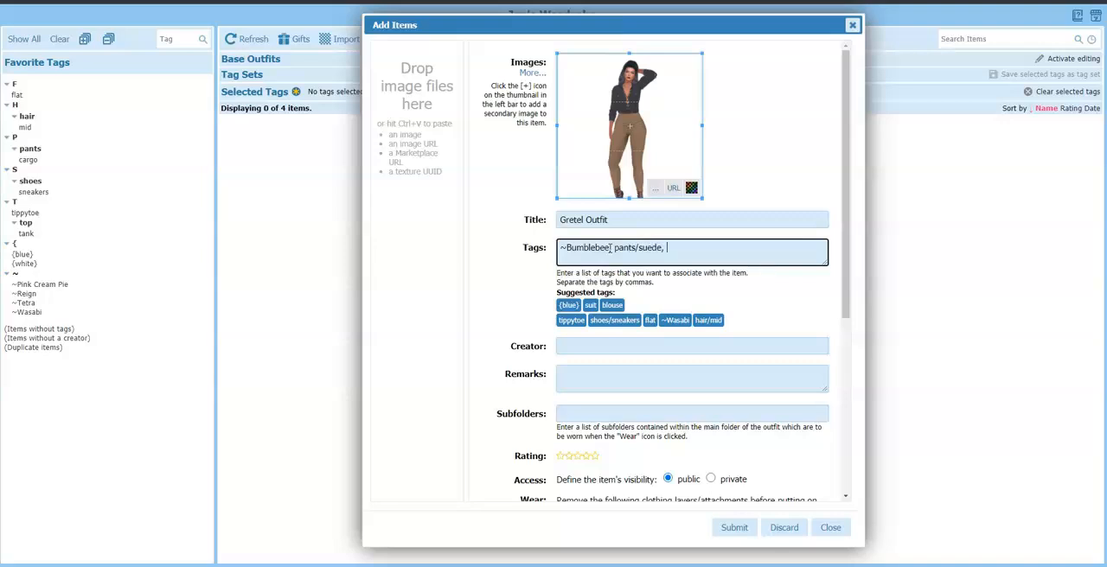
text(top/)
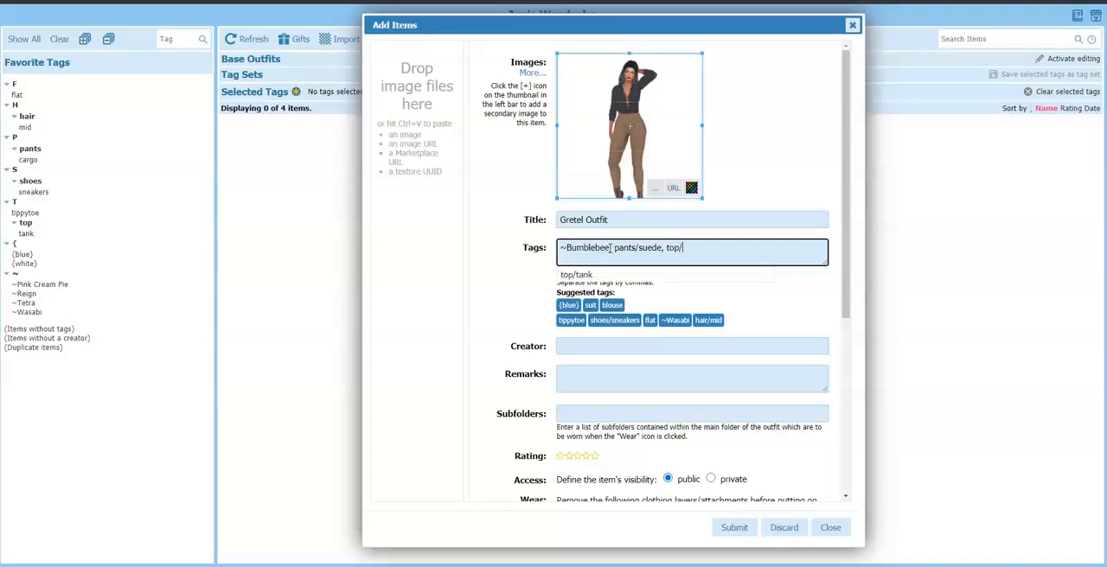
text(long)
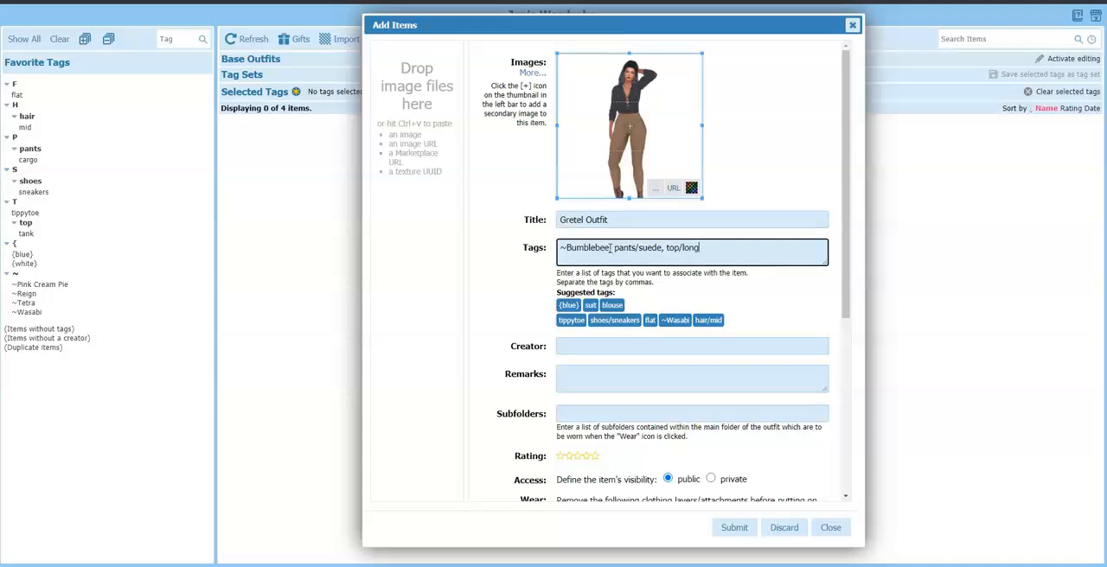
text(sleeved)
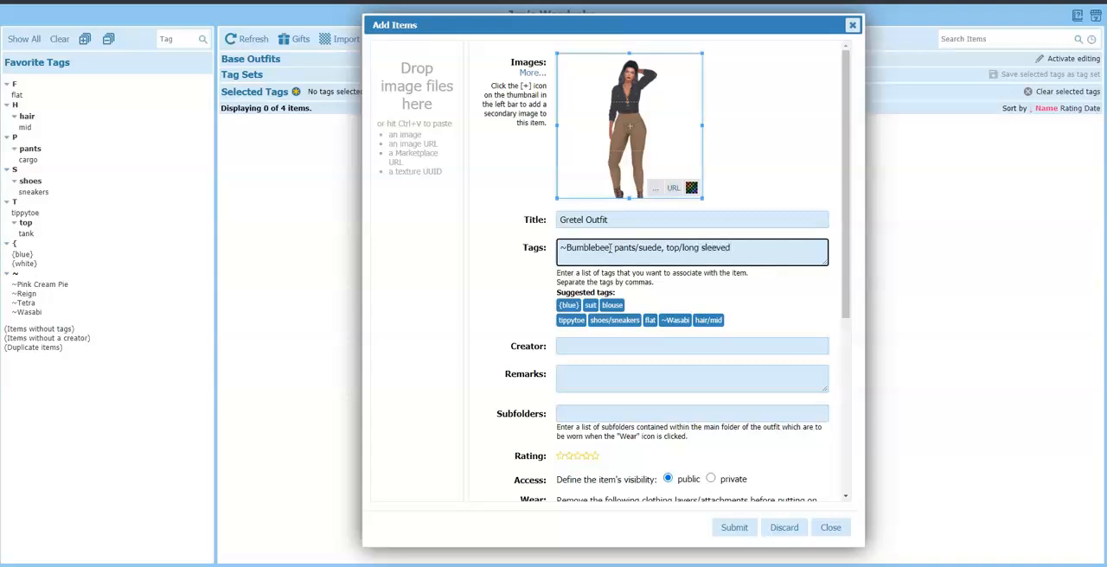
key(Backspace)
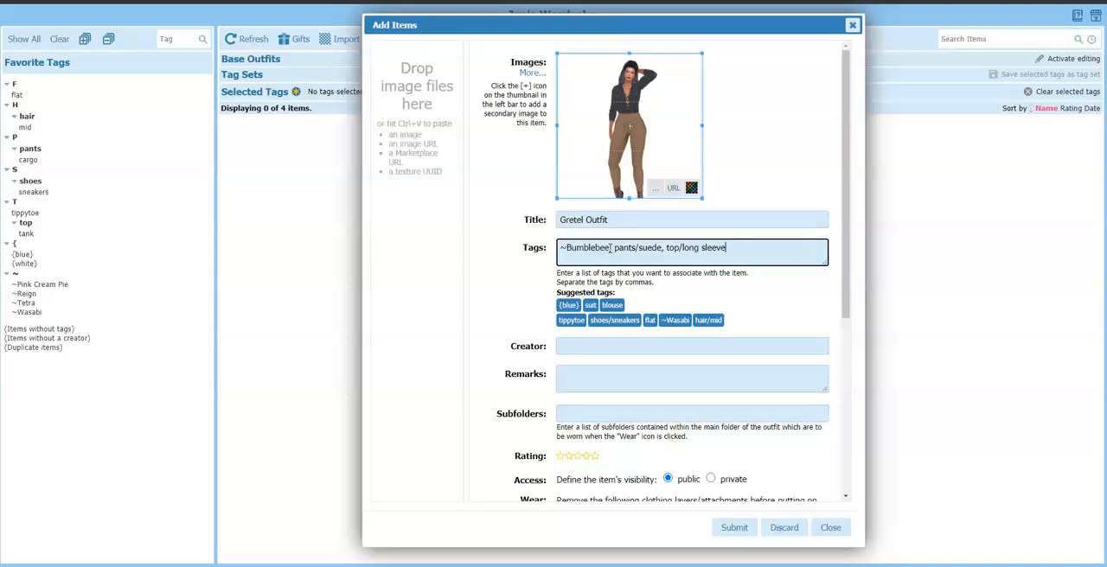
text(,)
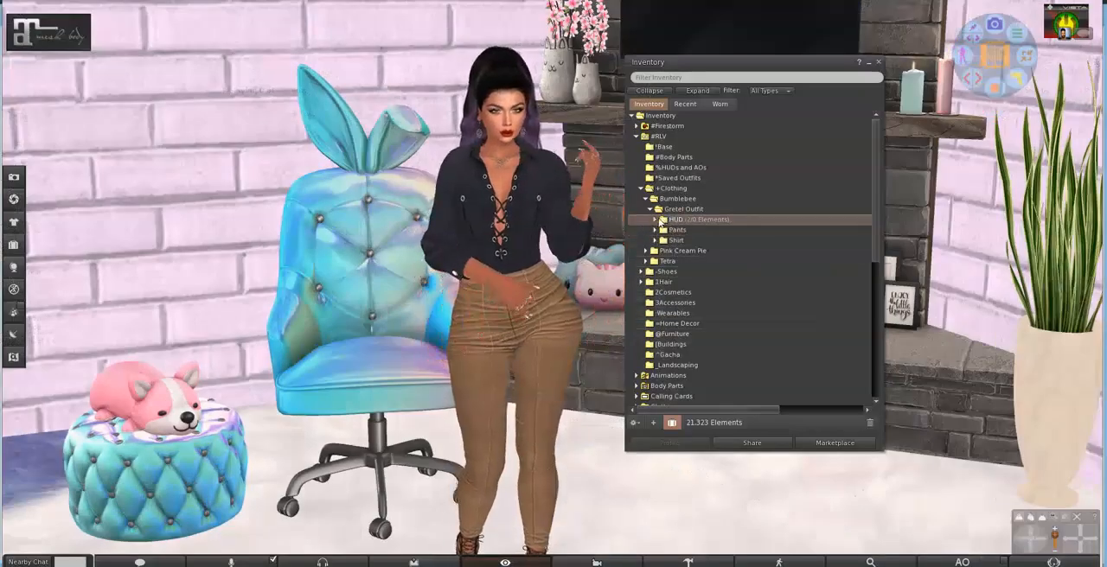
right_click(699, 218)
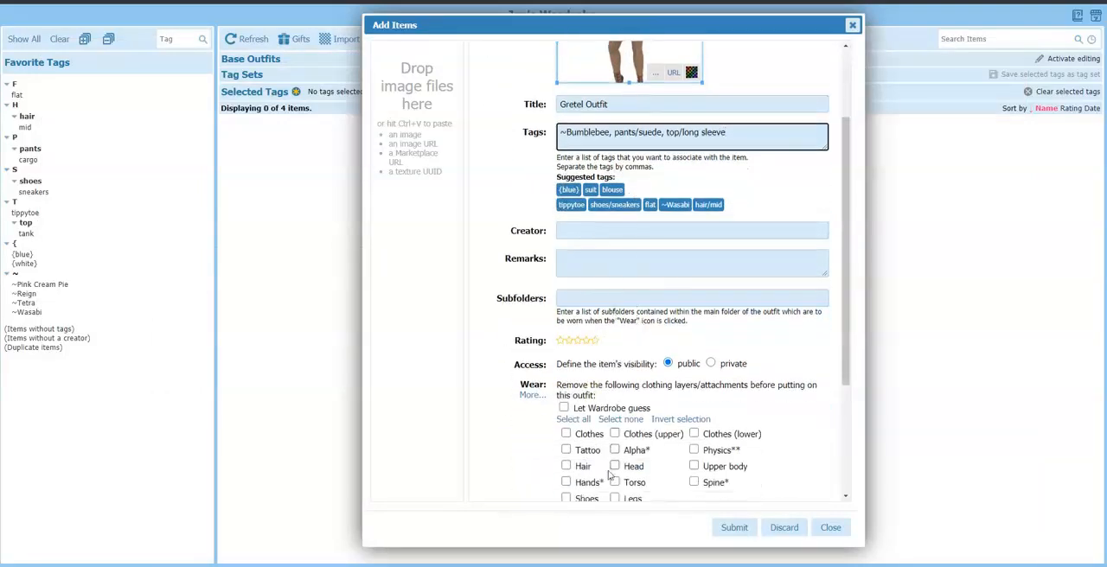
Submit the Gretel Outfit item, dismiss the no-image warning and show all wardrobe items
scroll(down, 3)
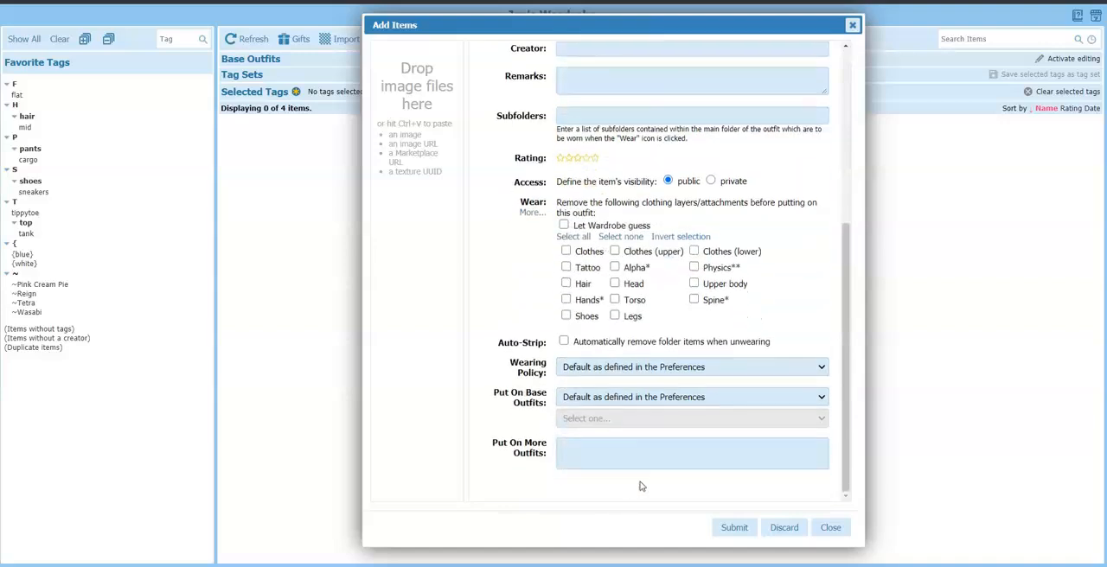
click(733, 528)
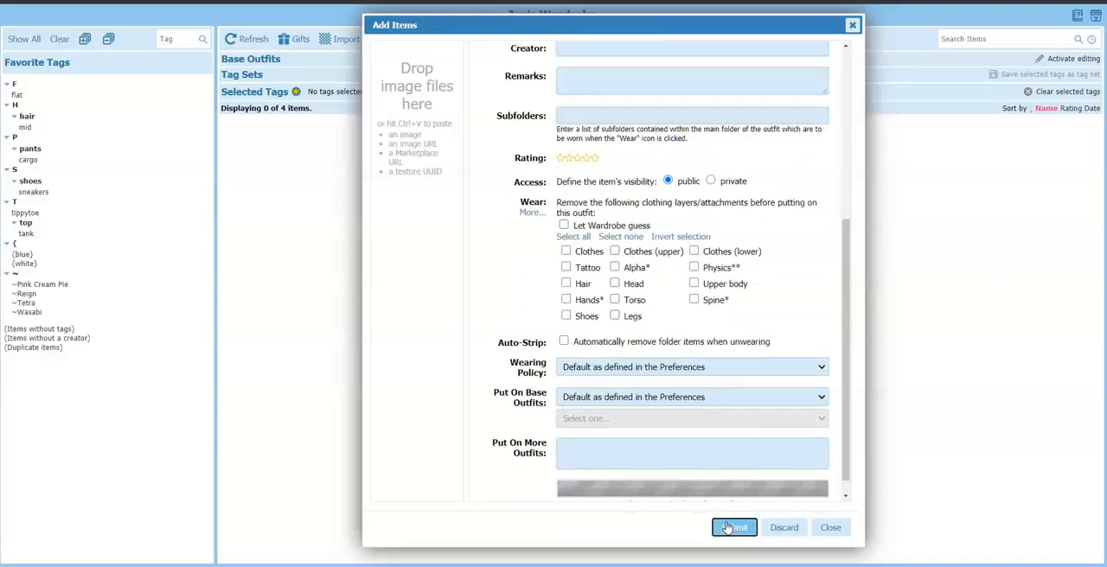
click(733, 528)
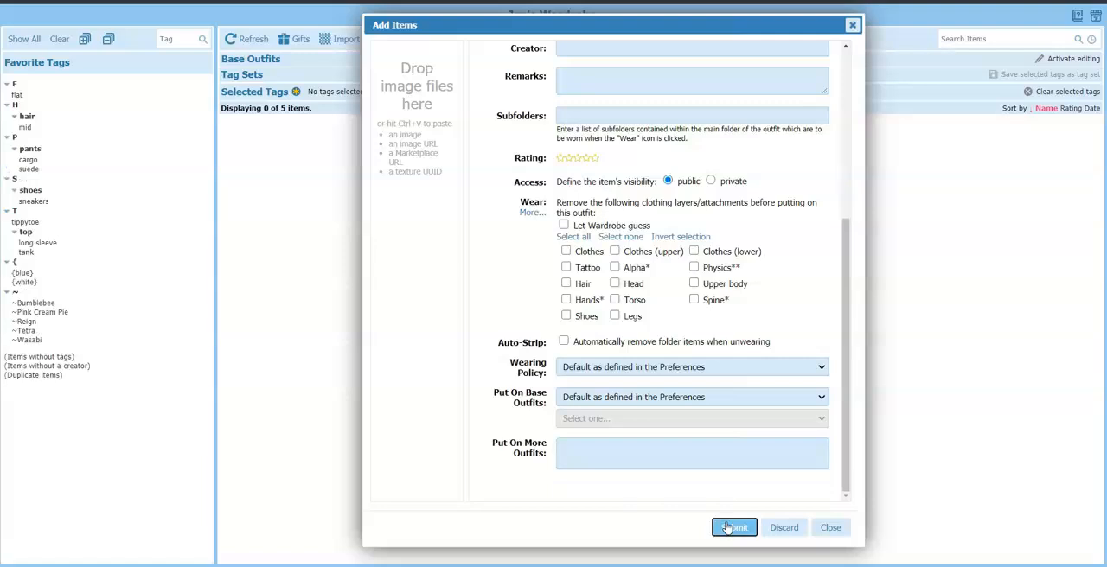
click(734, 527)
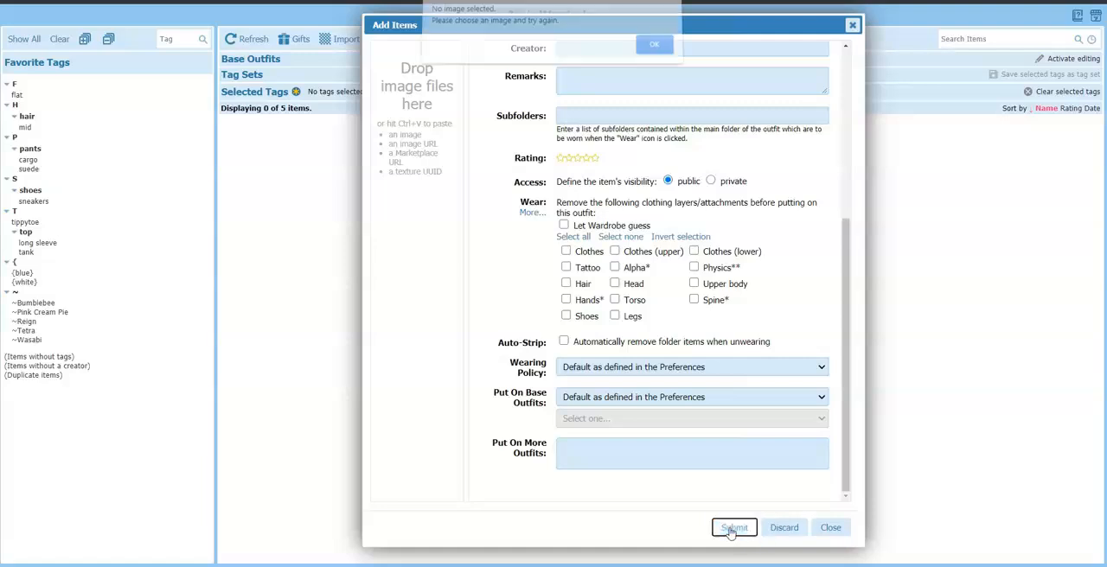
click(734, 527)
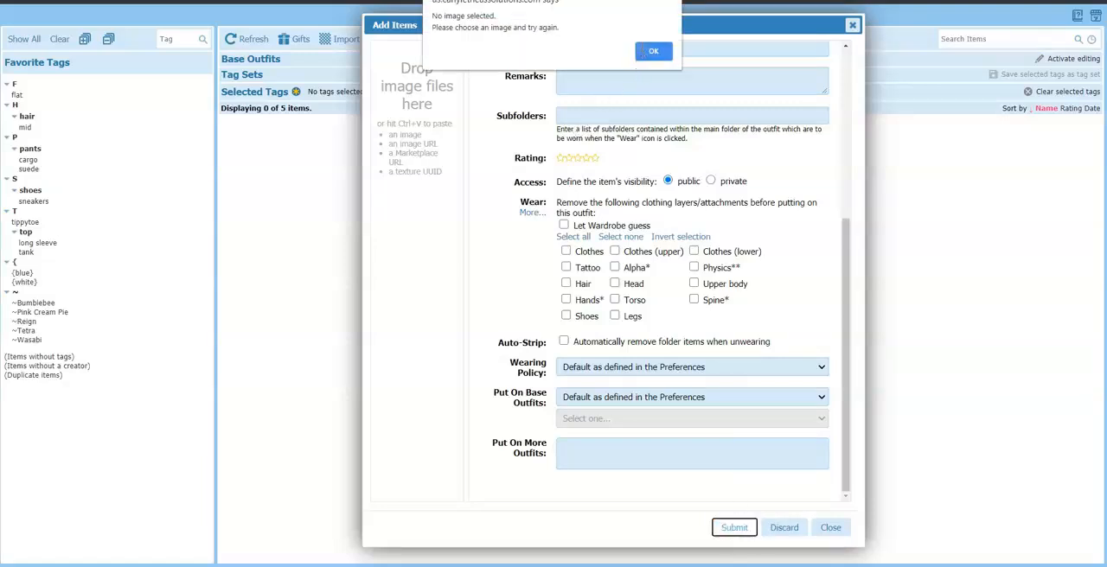
click(654, 50)
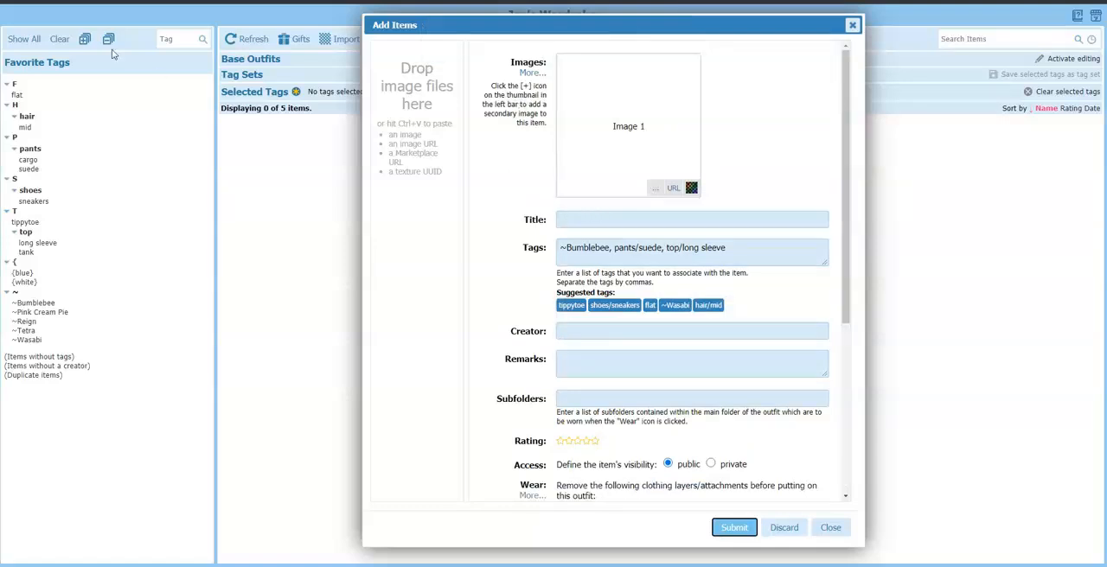
click(24, 38)
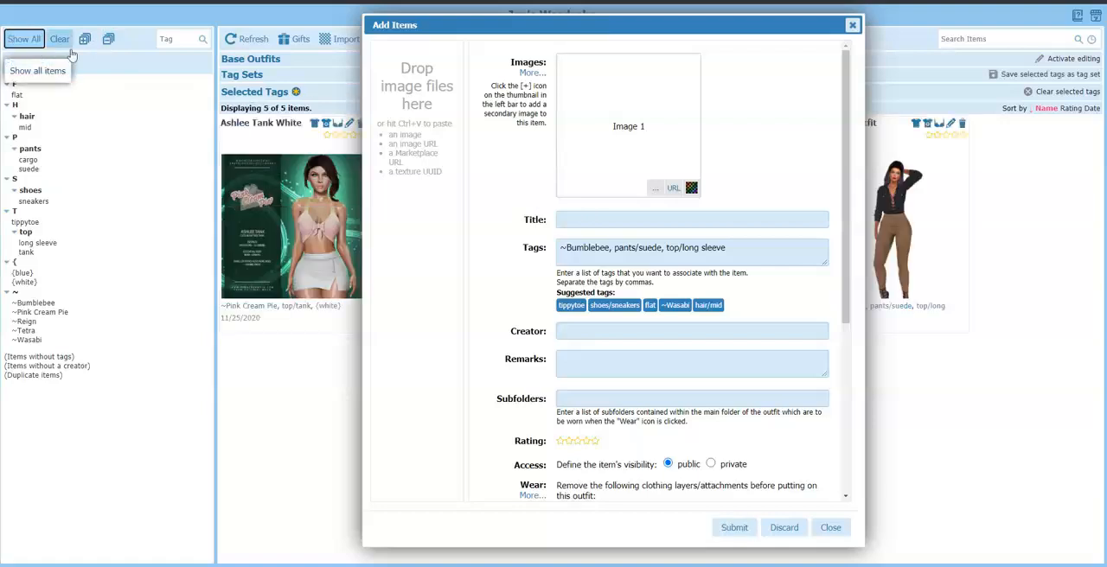
Close the Add Items form, leaving all five items including Gretel Outfit listed
click(830, 527)
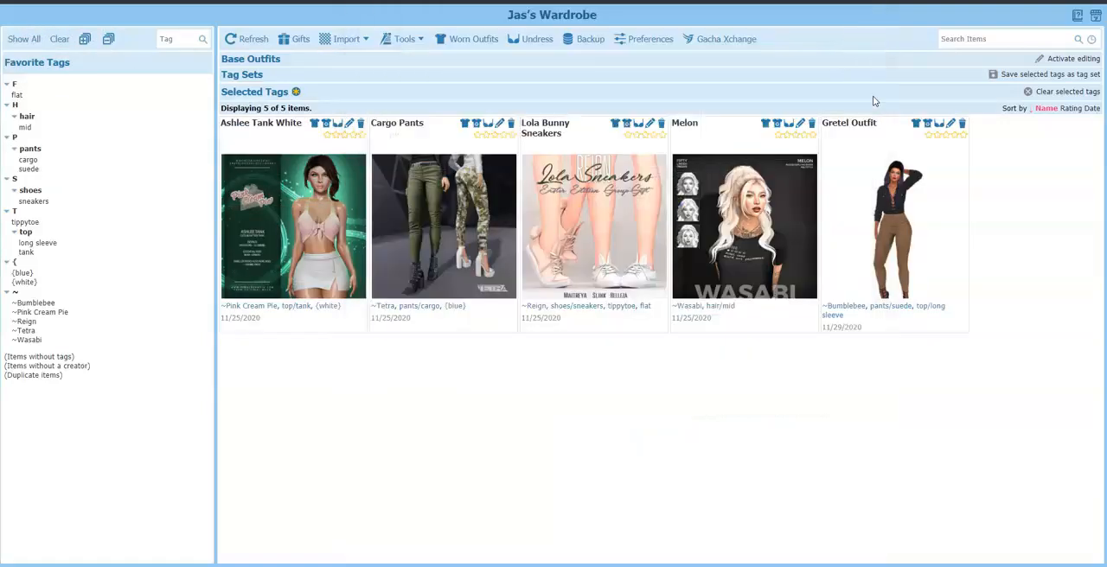
mouse_move(913, 240)
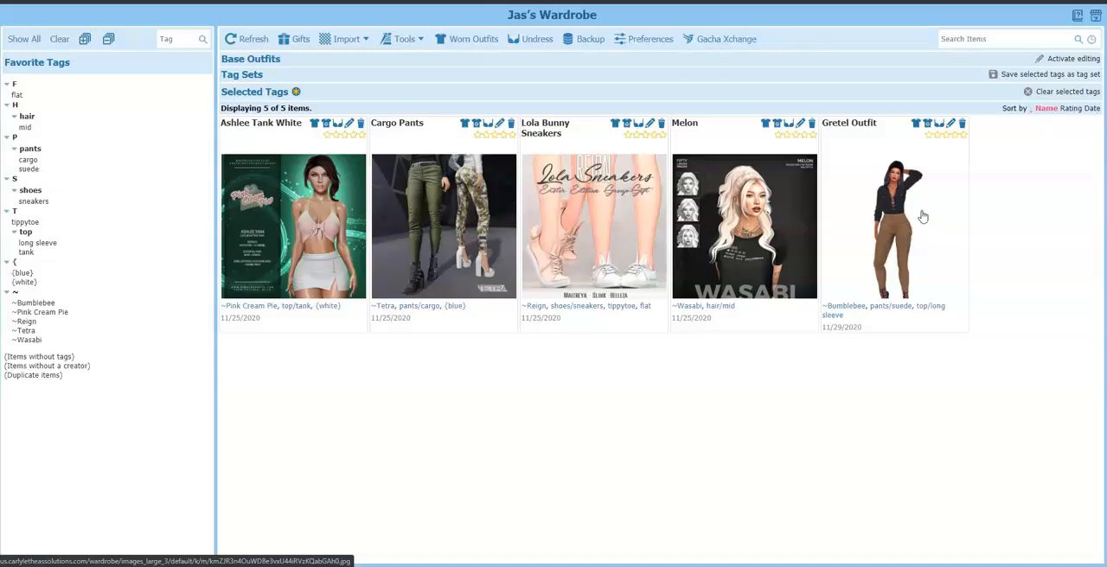
mouse_move(927, 123)
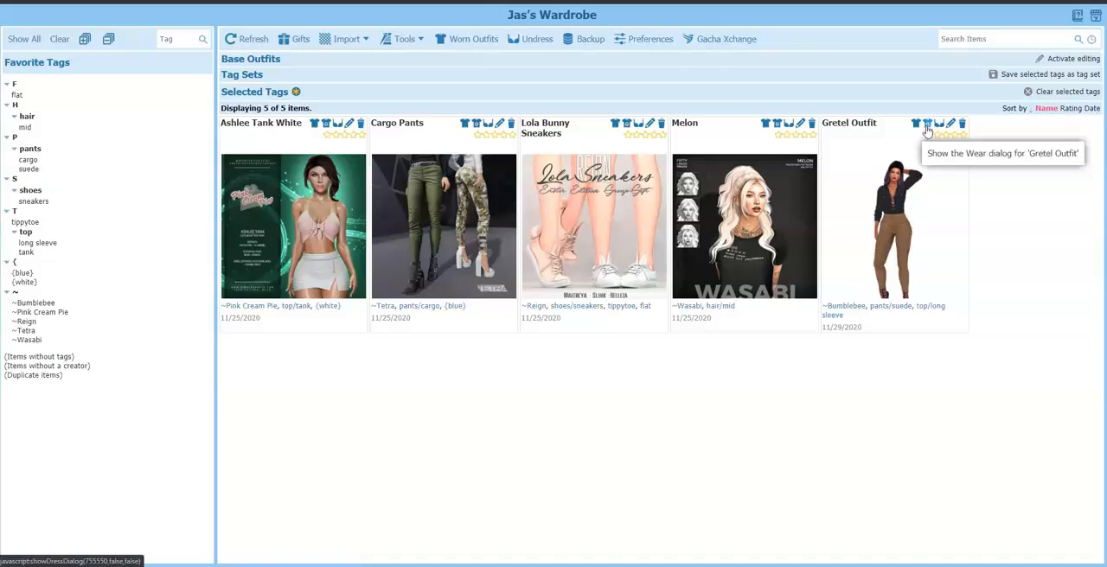
click(917, 123)
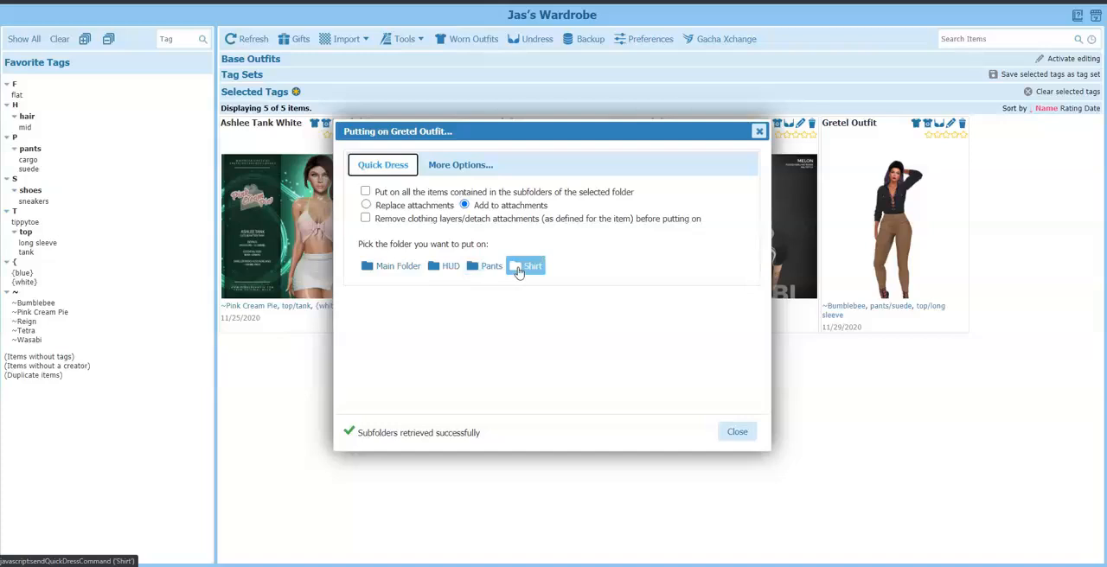
mouse_move(650, 303)
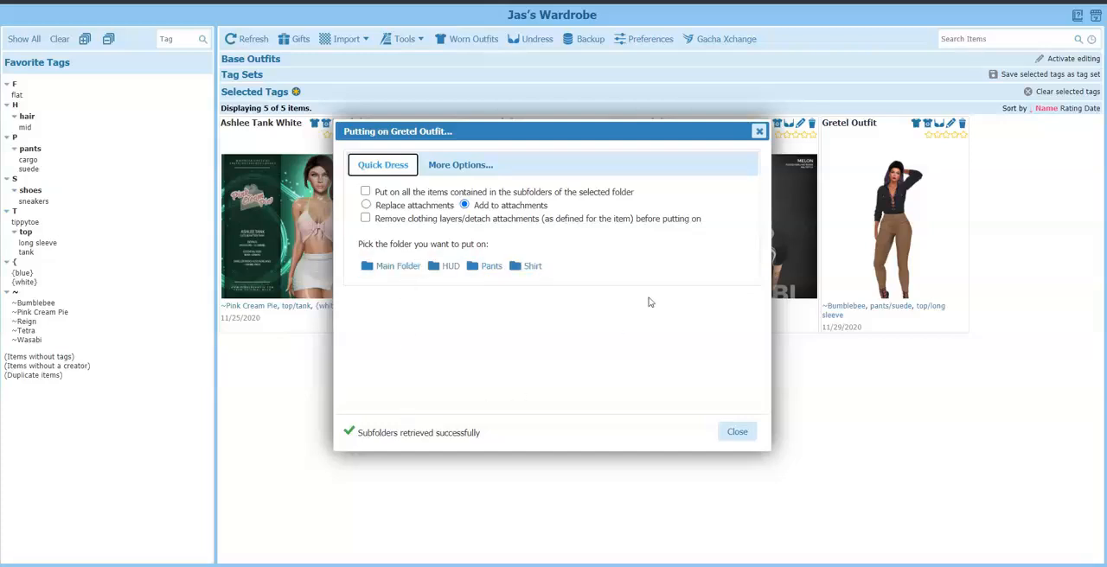
click(736, 431)
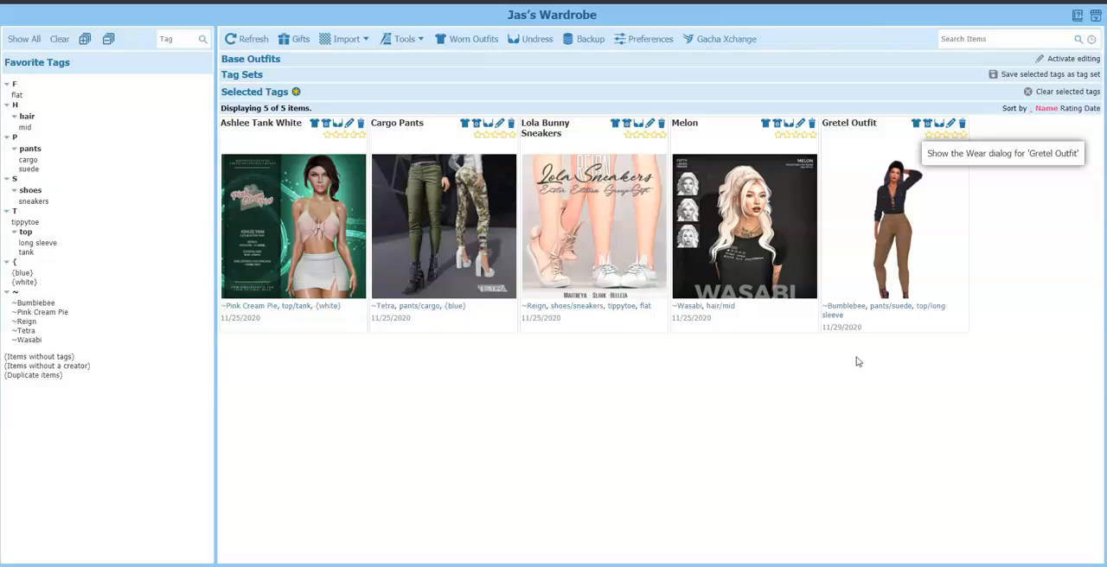
mouse_move(856, 360)
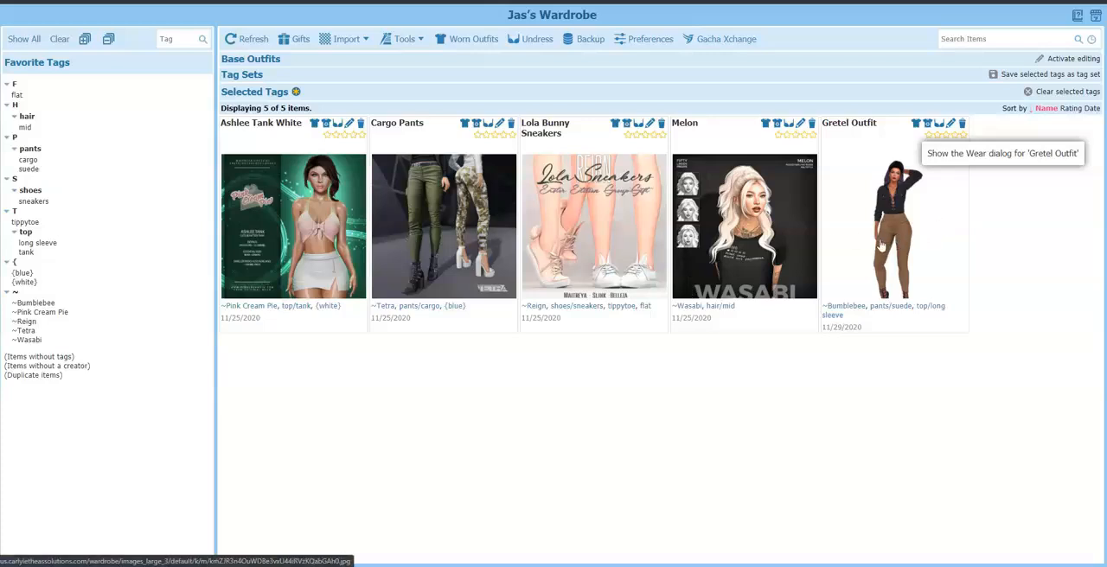
mouse_move(422, 370)
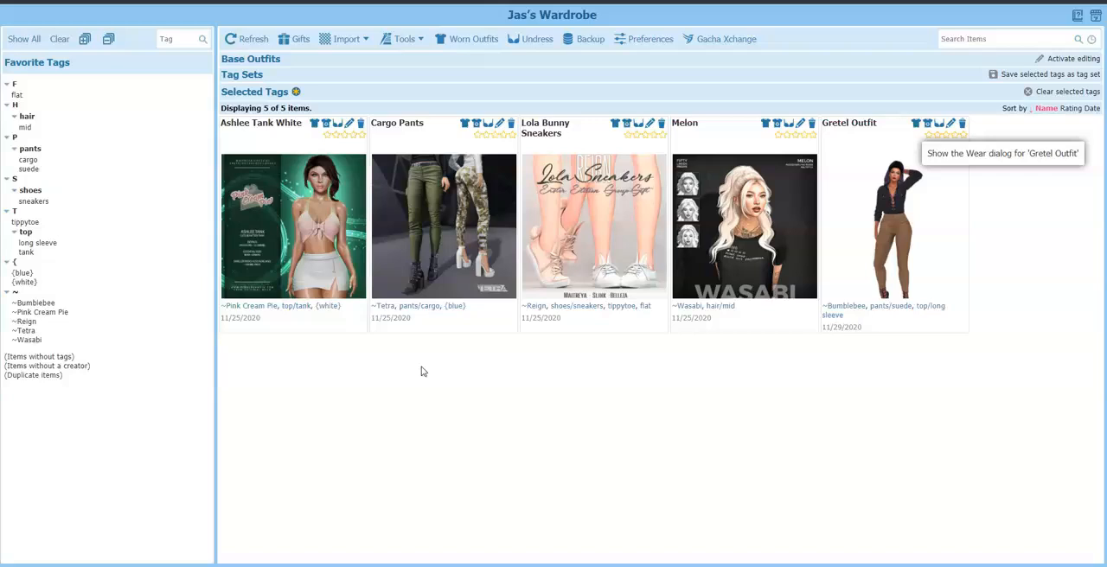